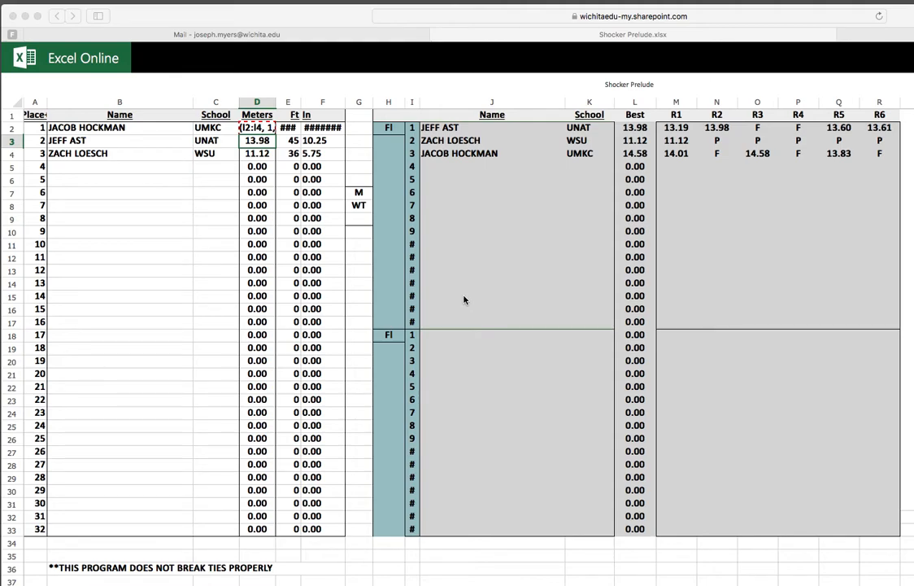
{"action": "mouse_move", "coordinate": [417, 507]}
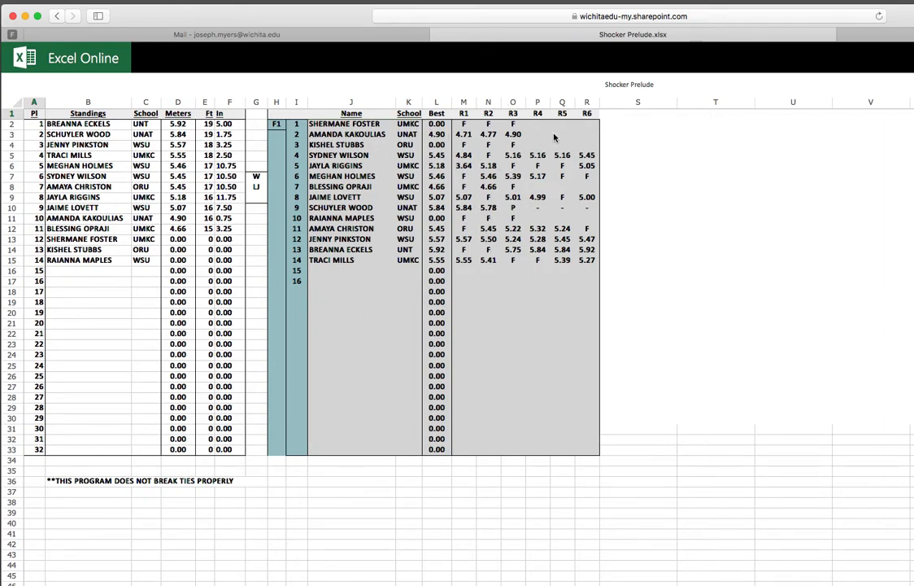
Step: Select a cell in the W LJ round results of the Shocker Prelude workbook
{"action": "left_click", "coordinate": [537, 133]}
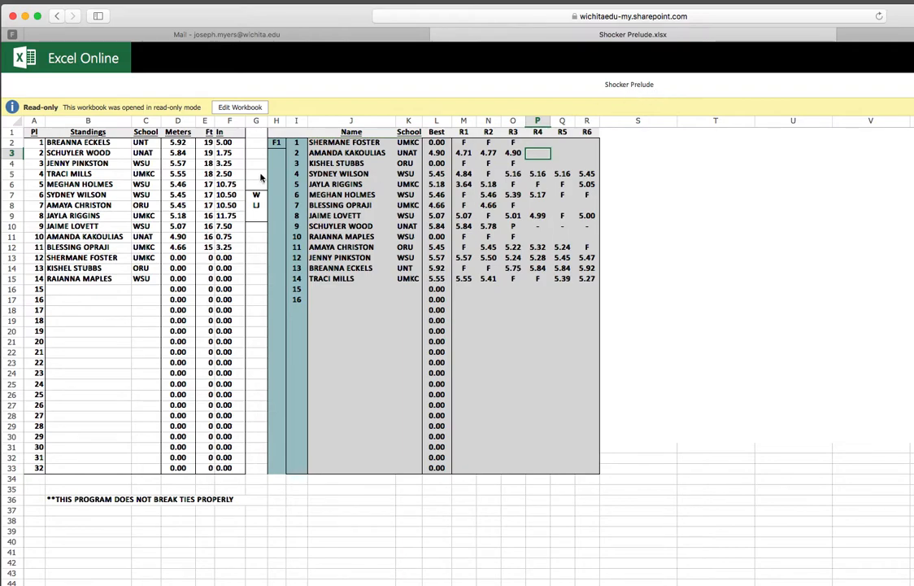
{"action": "mouse_move", "coordinate": [410, 171]}
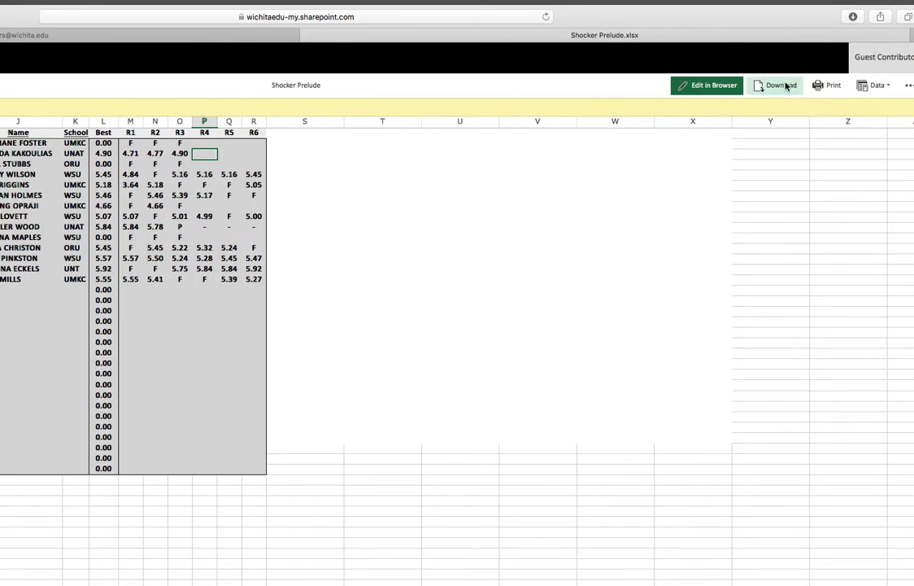
{"action": "mouse_move", "coordinate": [719, 14]}
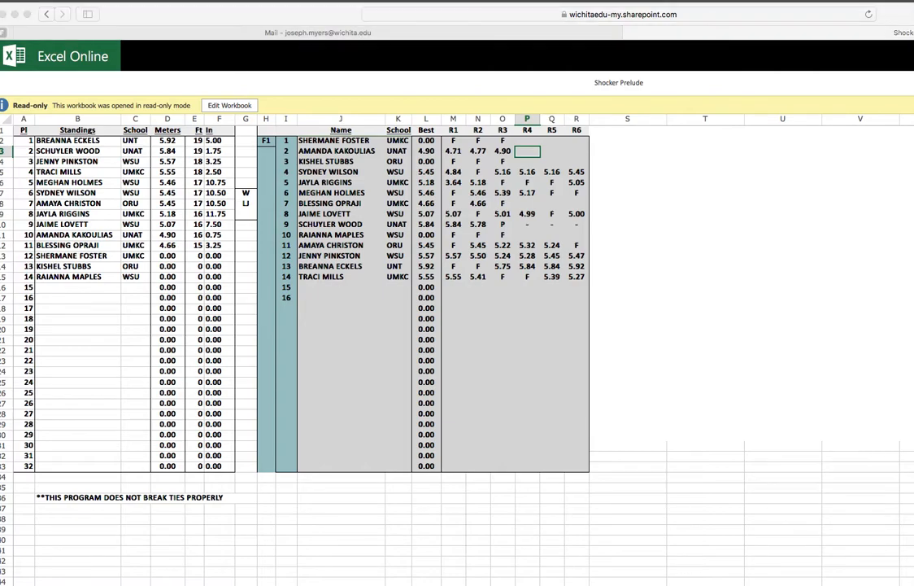
Step: Download the Shocker Prelude workbook to open it in desktop Excel
{"action": "left_click", "coordinate": [229, 105]}
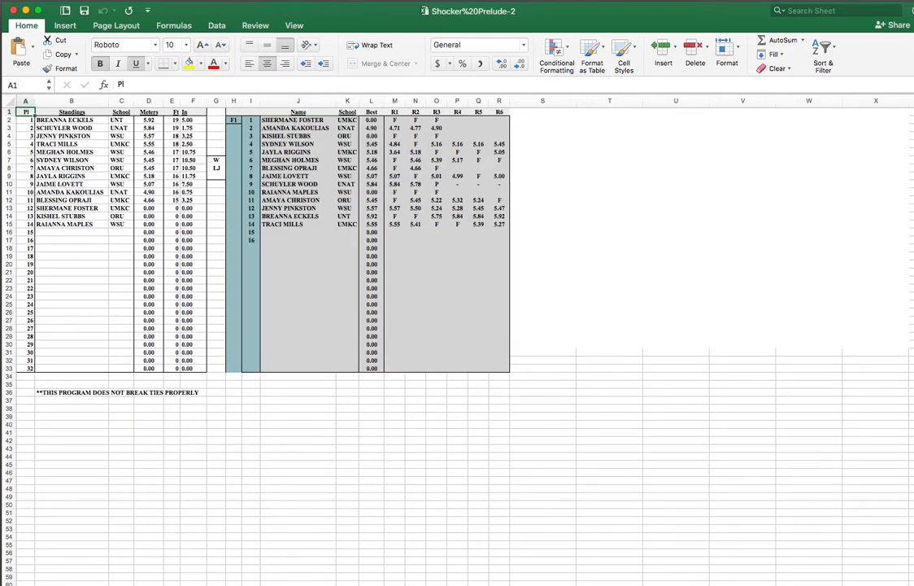
{"action": "mouse_move", "coordinate": [315, 491]}
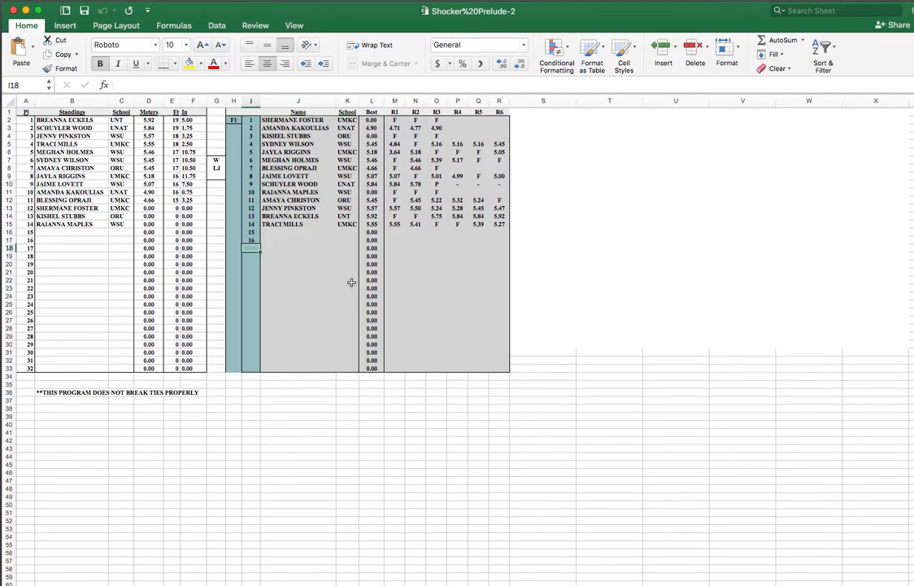
{"action": "mouse_move", "coordinate": [332, 205]}
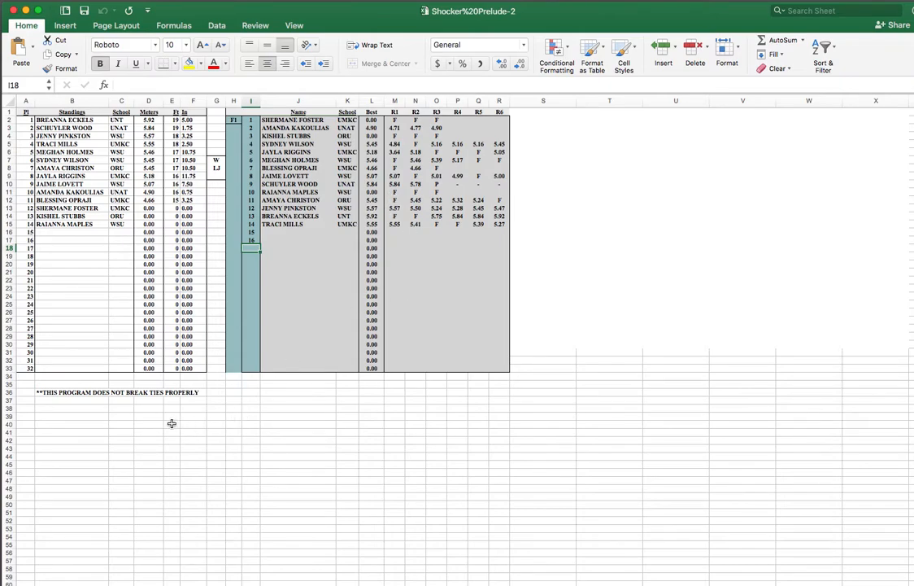
{"action": "mouse_move", "coordinate": [251, 410]}
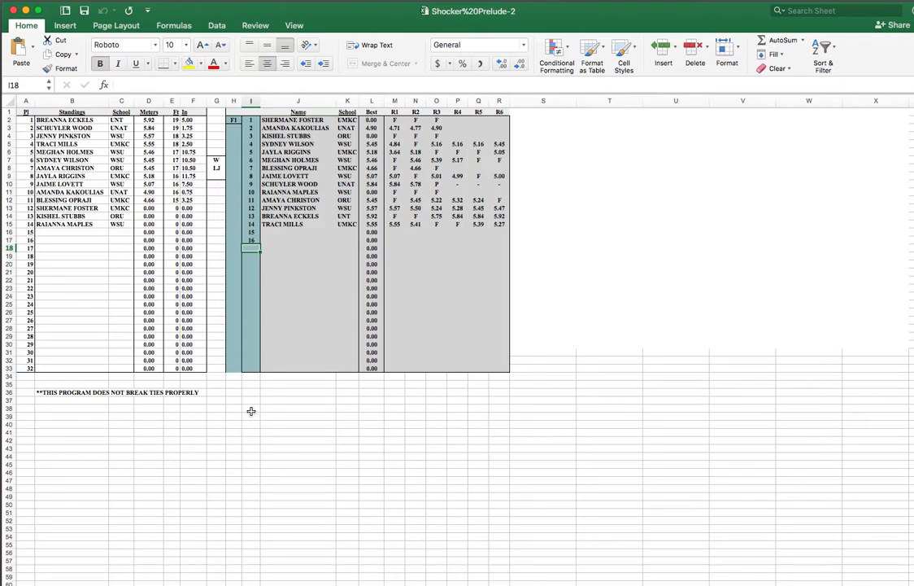
Step: In row 38 link cells to the first athlete's name, school and best mark (=J2, =K2, =L2)
{"action": "left_click", "coordinate": [299, 407]}
{"action": "type", "text": "=J2"}
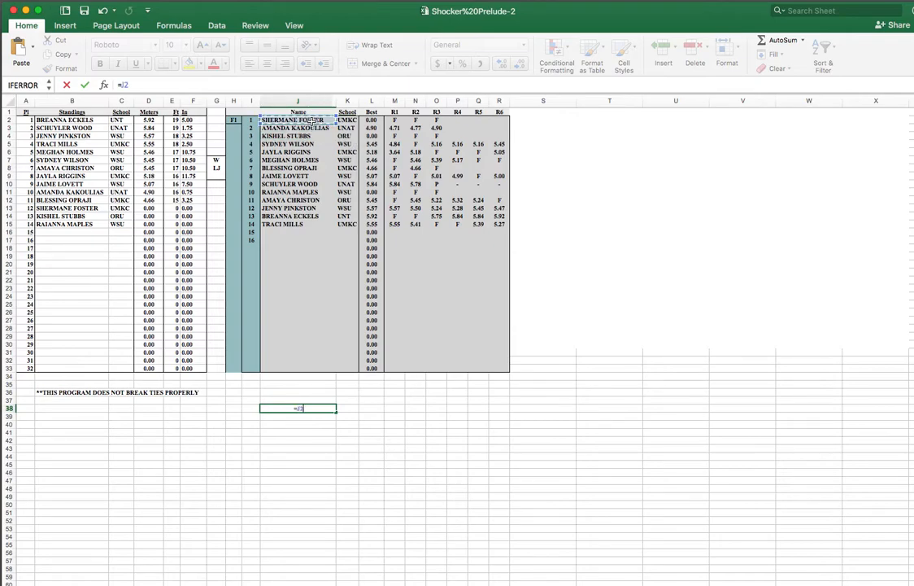
{"action": "key", "text": "Return"}
{"action": "type", "text": "="}
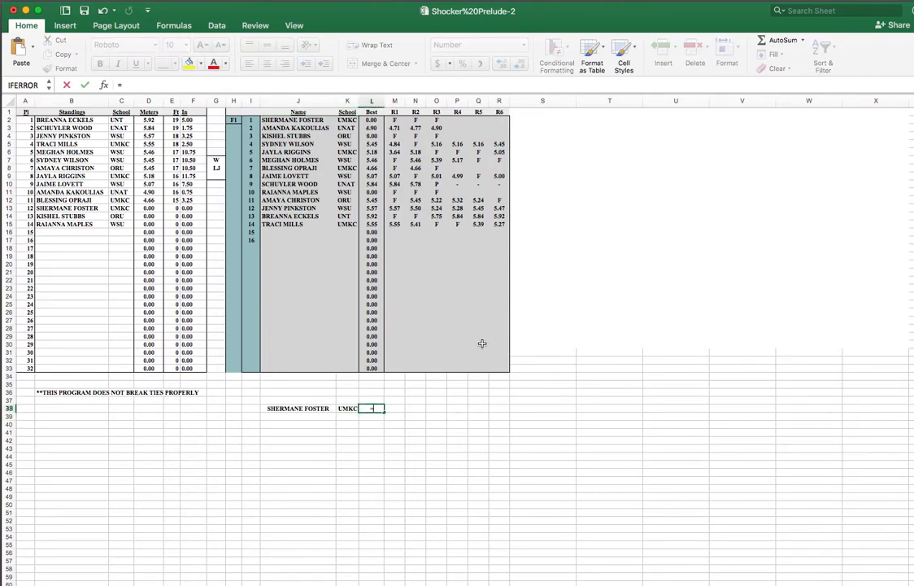
{"action": "left_click", "coordinate": [371, 120]}
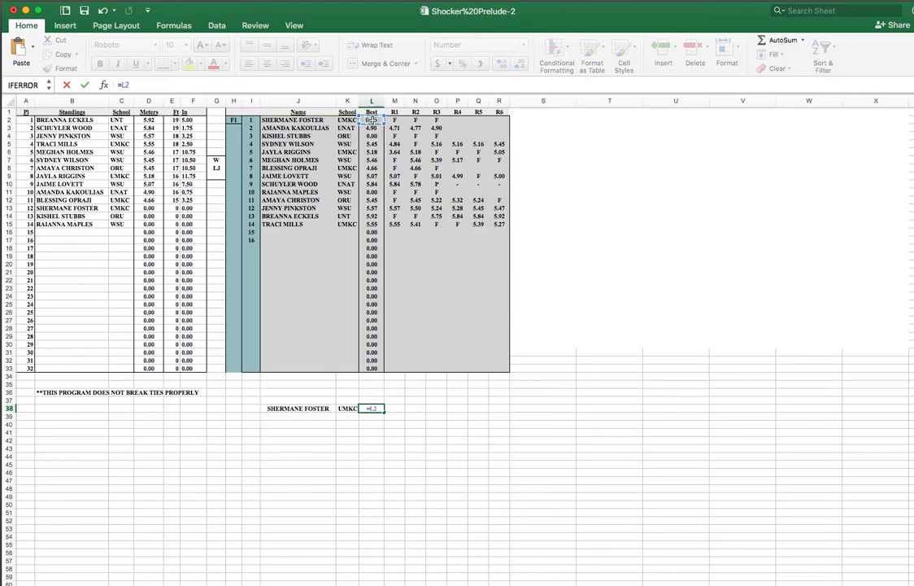
{"action": "key", "text": "Return"}
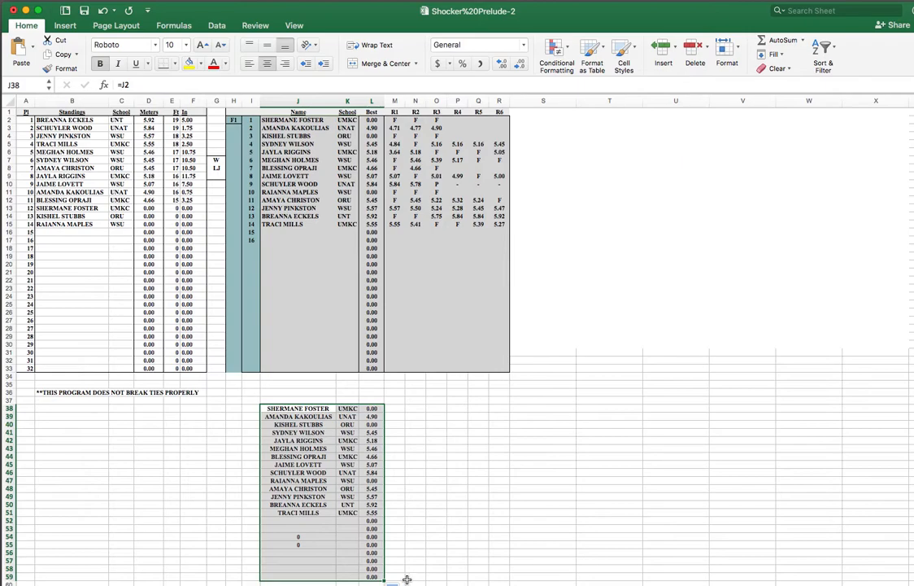
{"action": "mouse_move", "coordinate": [314, 542]}
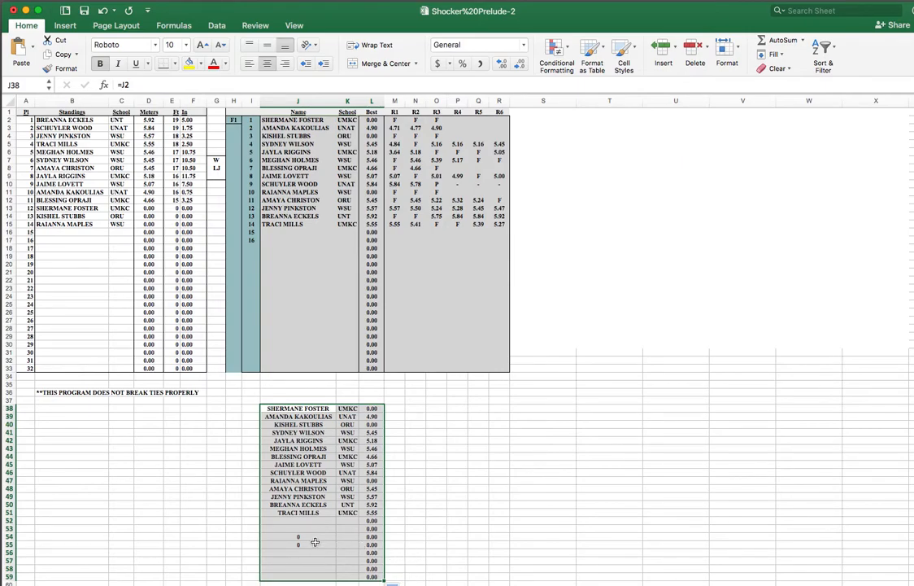
Step: Fill the linked name, school and mark formulas down the lower list through row 55
{"action": "left_click", "coordinate": [299, 536]}
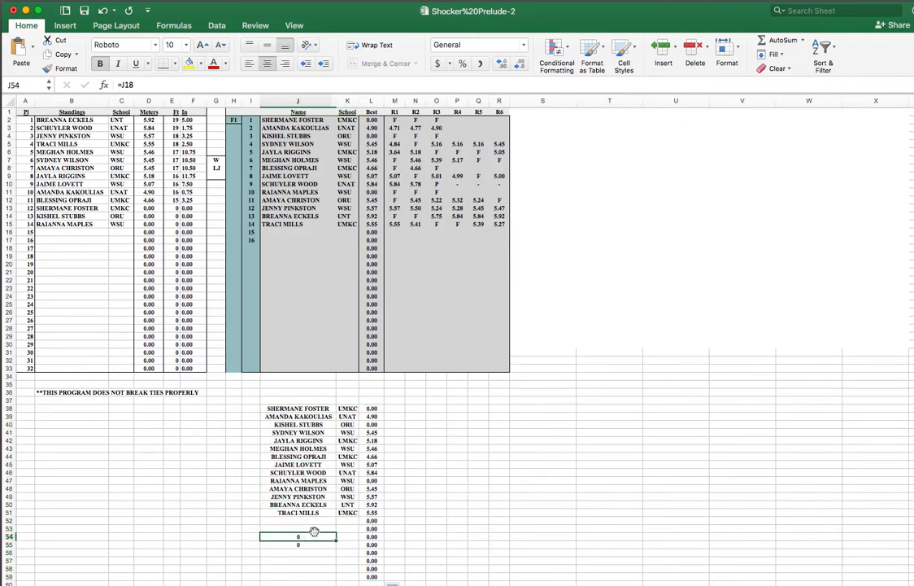
{"action": "left_click_drag", "start_coordinate": [298, 535], "coordinate": [298, 544]}
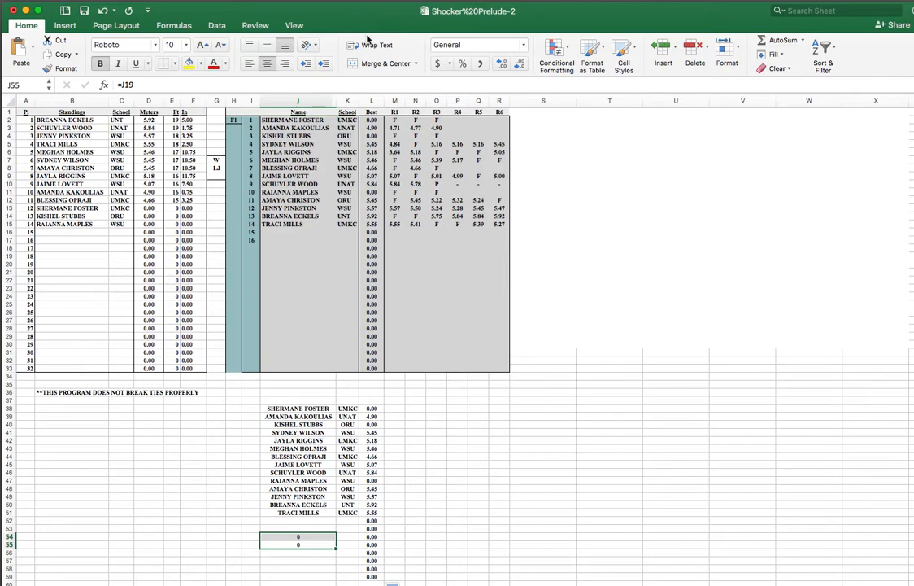
{"action": "left_click", "coordinate": [251, 407]}
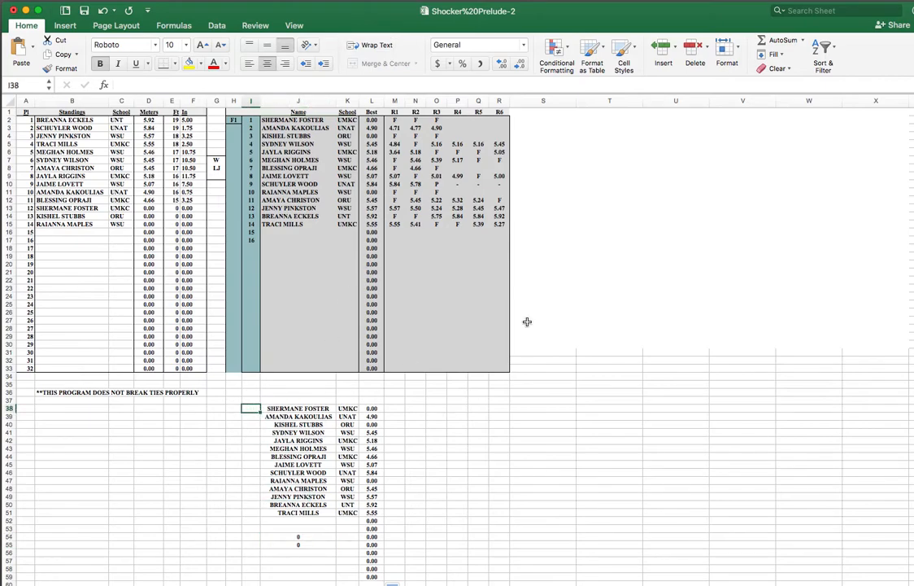
{"action": "mouse_move", "coordinate": [573, 312]}
{"action": "type", "text": "="}
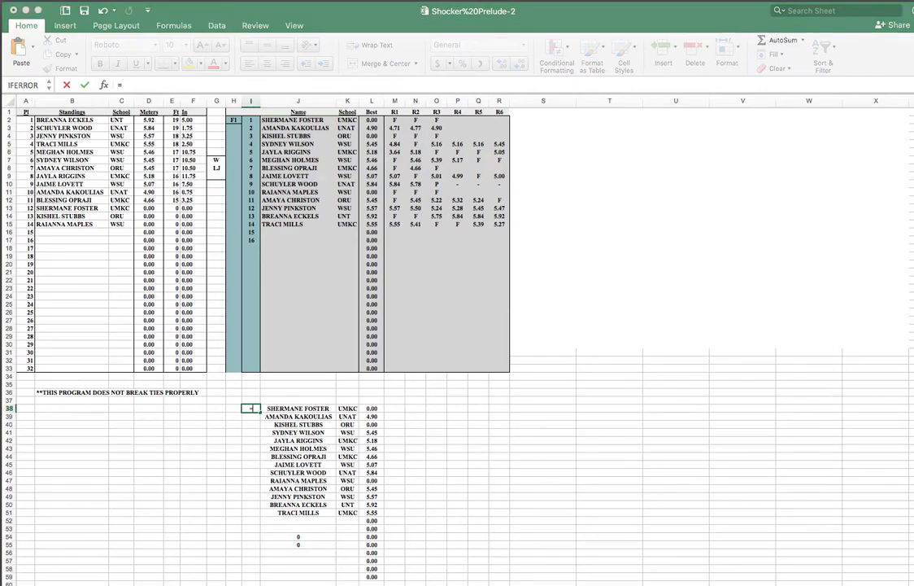
{"action": "mouse_move", "coordinate": [260, 420]}
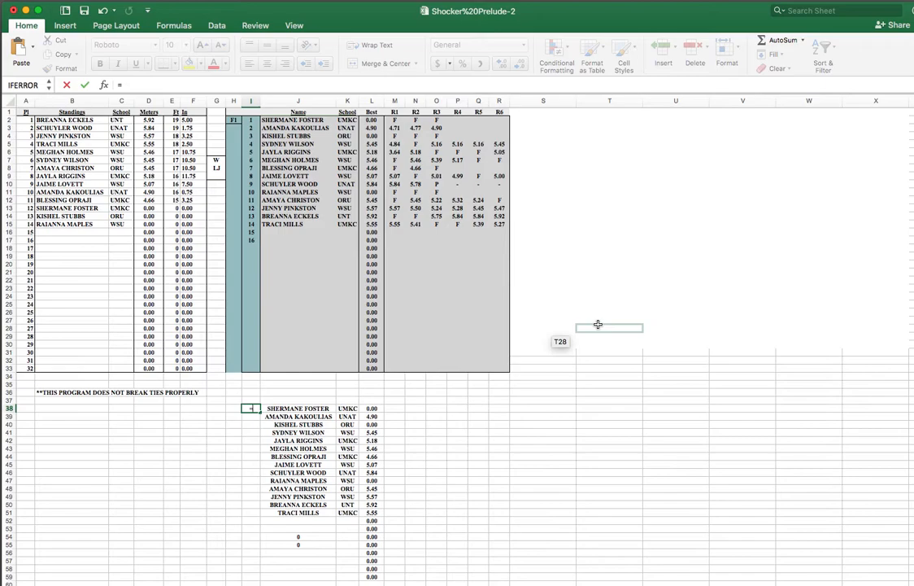
{"action": "type", "text": "rank("}
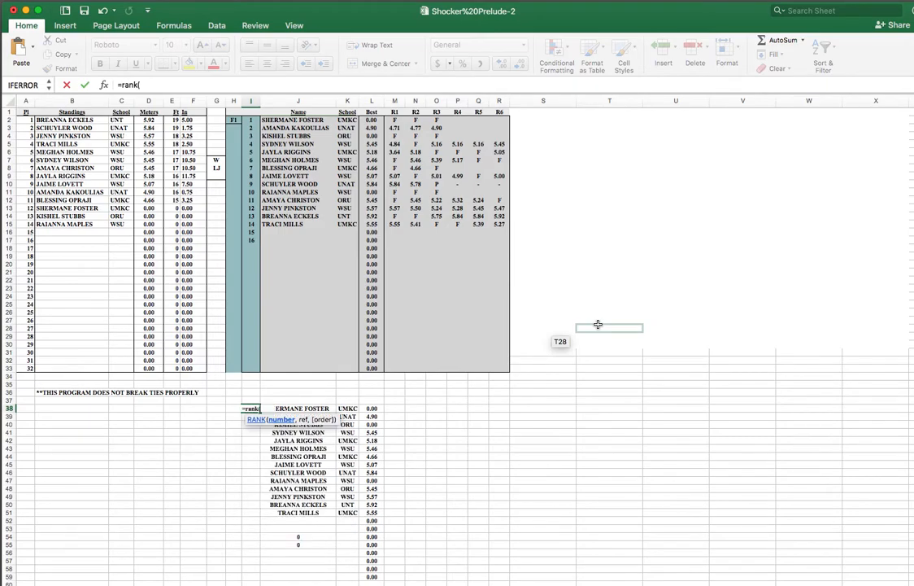
{"action": "left_click", "coordinate": [371, 406]}
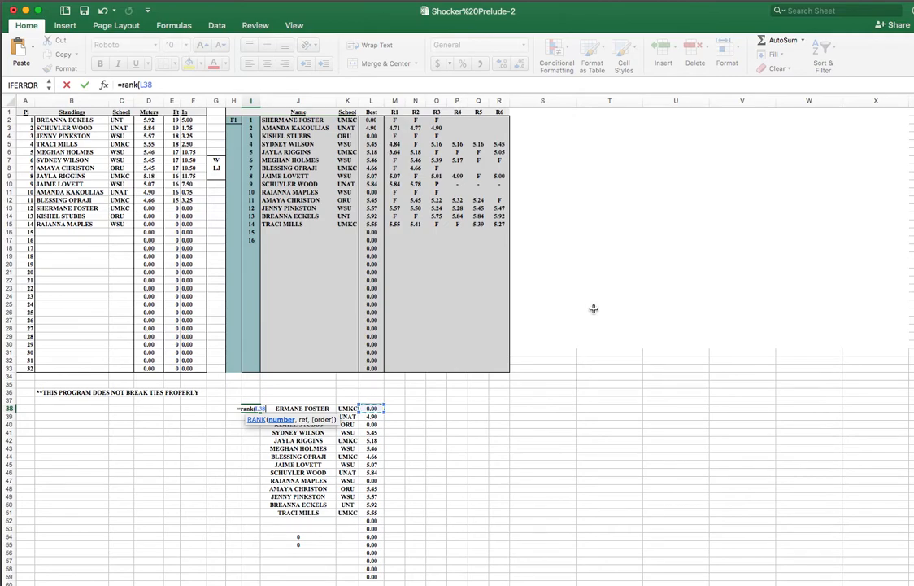
{"action": "type", "text": ","}
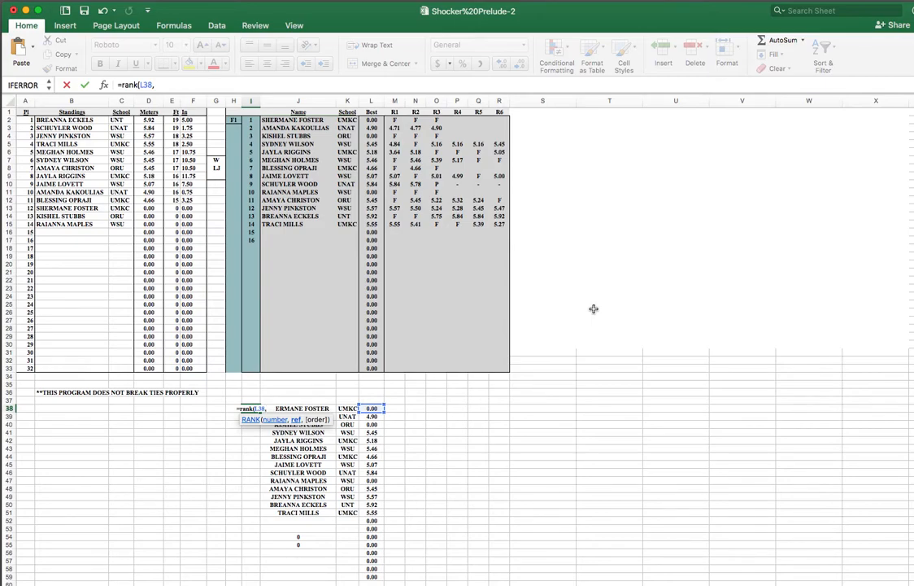
{"action": "type", "text": "L"}
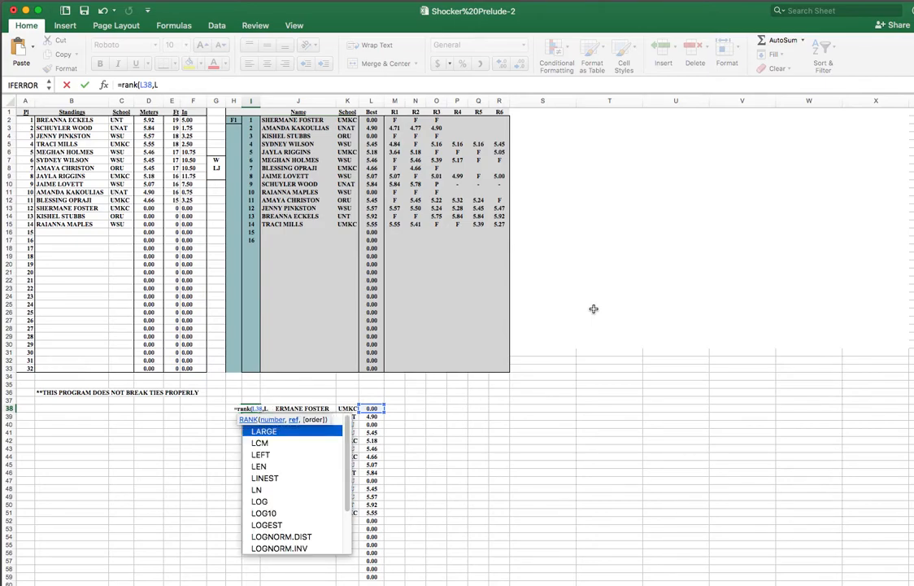
{"action": "type", "text": "$38:L"}
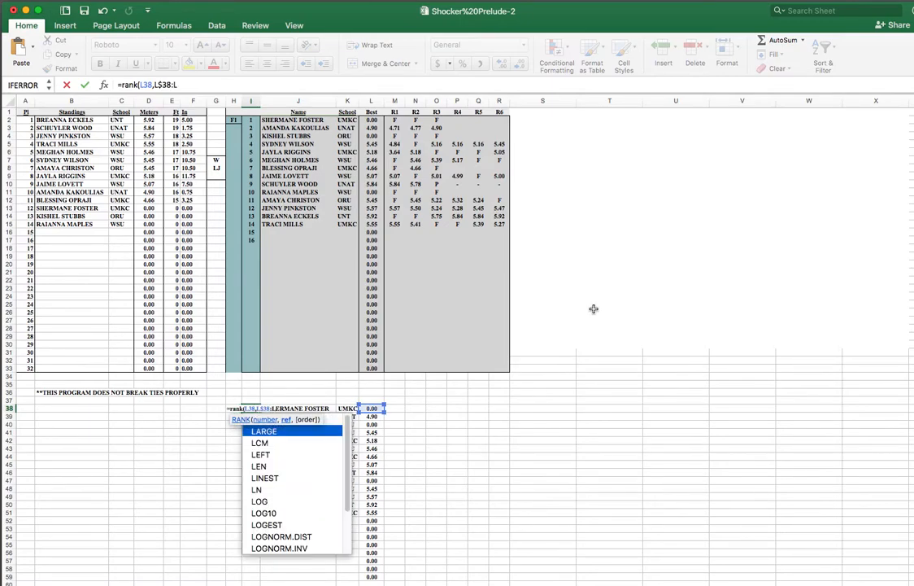
{"action": "type", "text": "$59"}
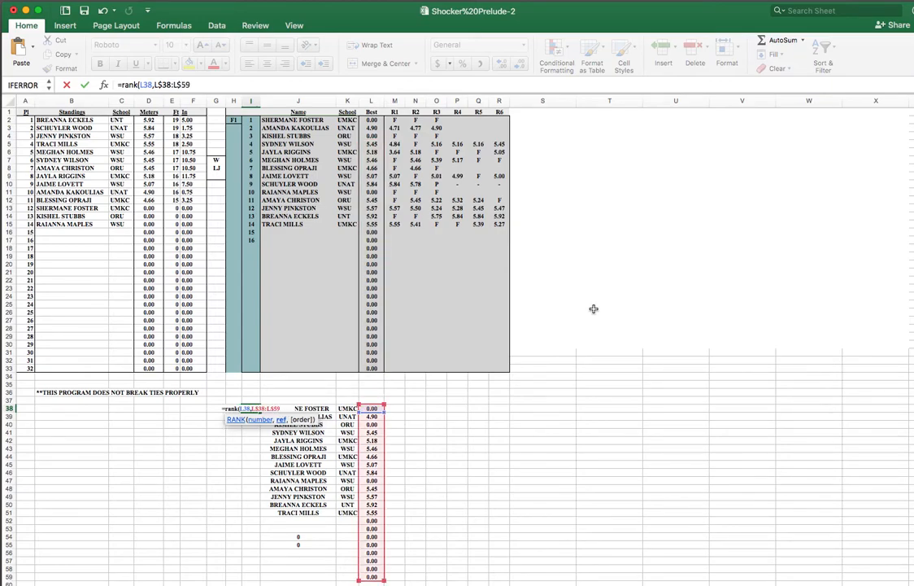
{"action": "key", "text": "Return"}
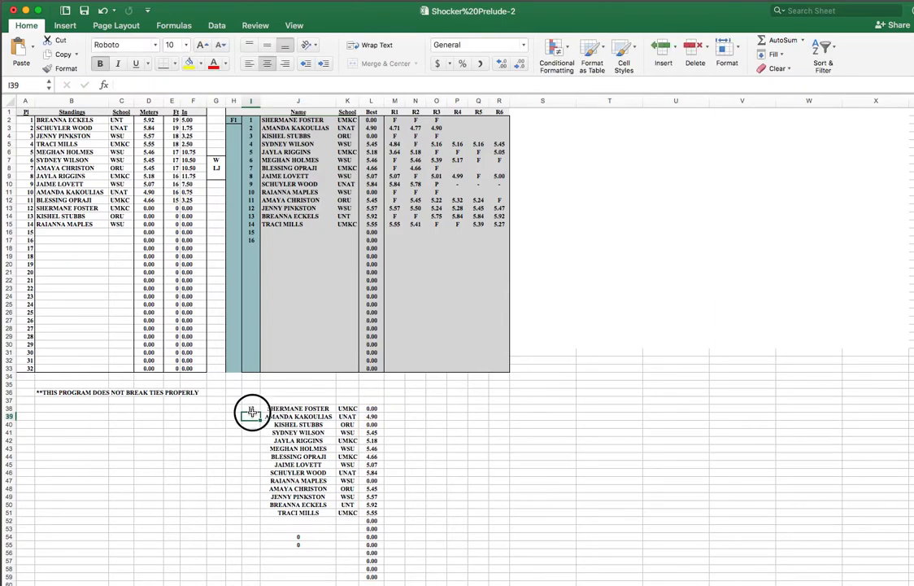
Step: Fill the RANK formula down so every athlete in the lower list has a rank
{"action": "left_click", "coordinate": [251, 407]}
{"action": "type", "text": "=J3"}
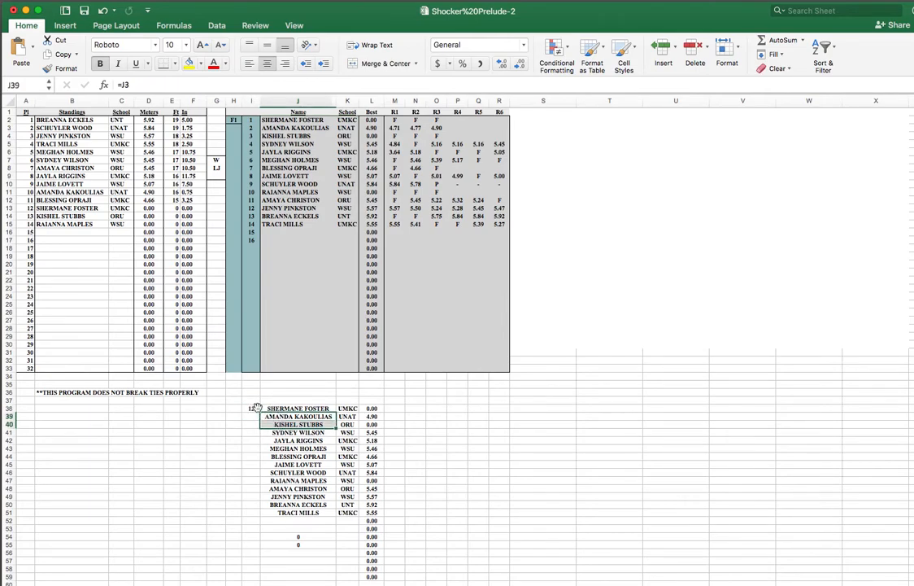
{"action": "left_click", "coordinate": [251, 407]}
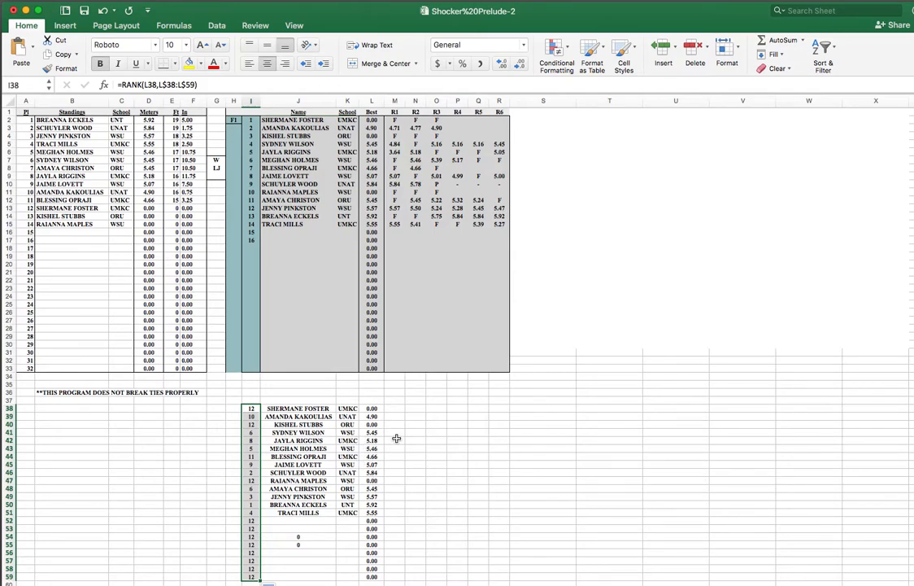
{"action": "mouse_move", "coordinate": [451, 439]}
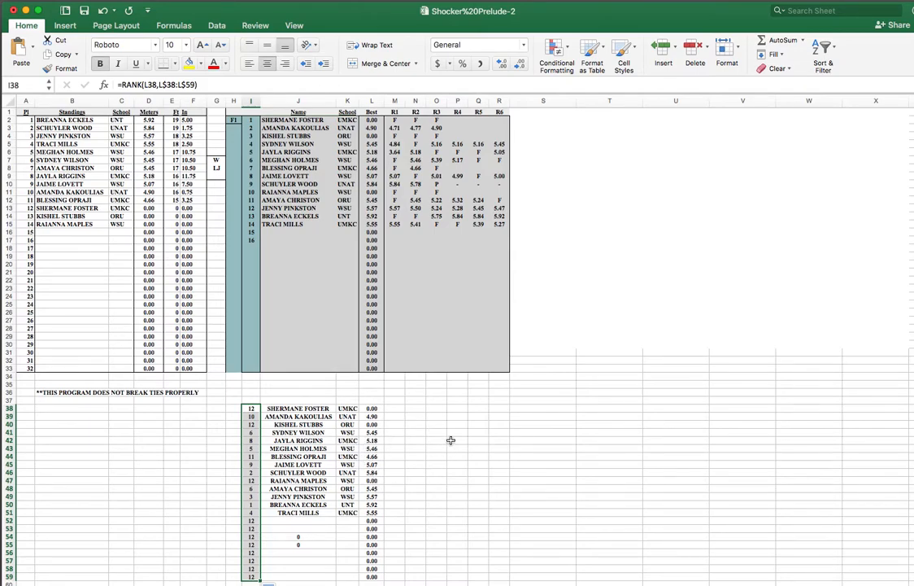
{"action": "mouse_move", "coordinate": [456, 439]}
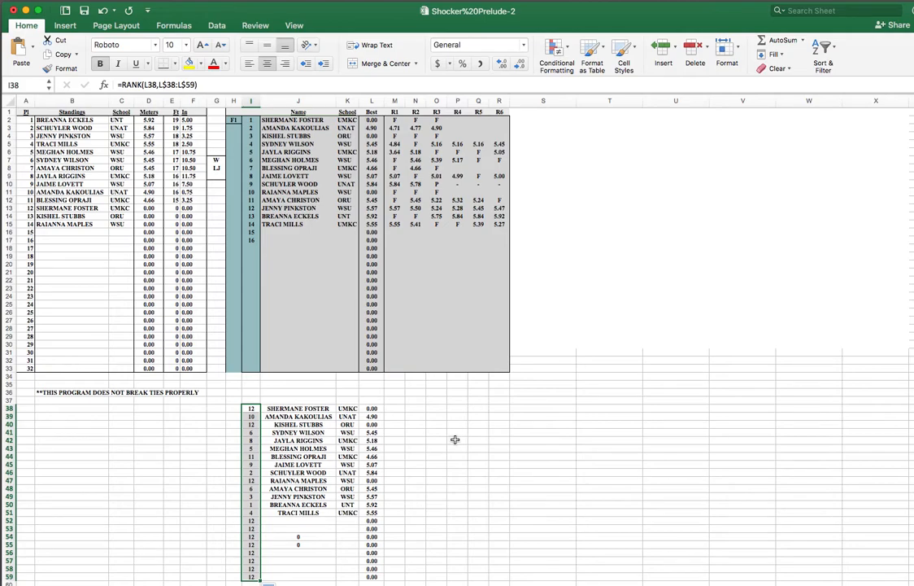
{"action": "left_click", "coordinate": [298, 384]}
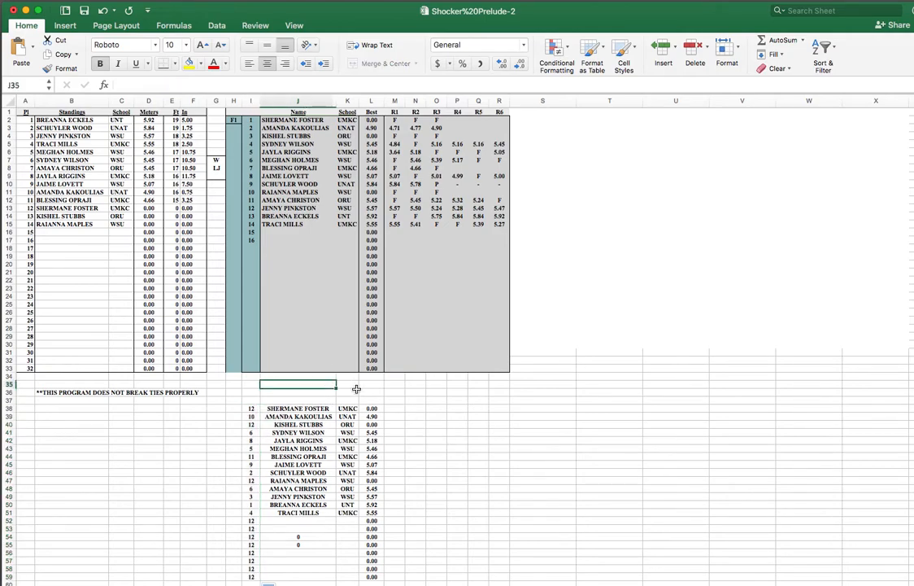
{"action": "mouse_move", "coordinate": [378, 397]}
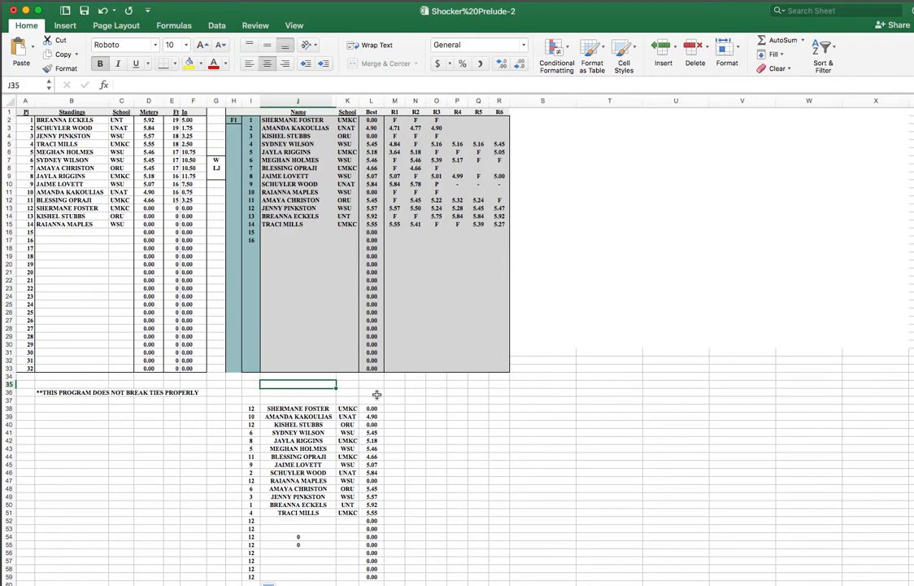
{"action": "mouse_move", "coordinate": [303, 505]}
{"action": "type", "text": "="}
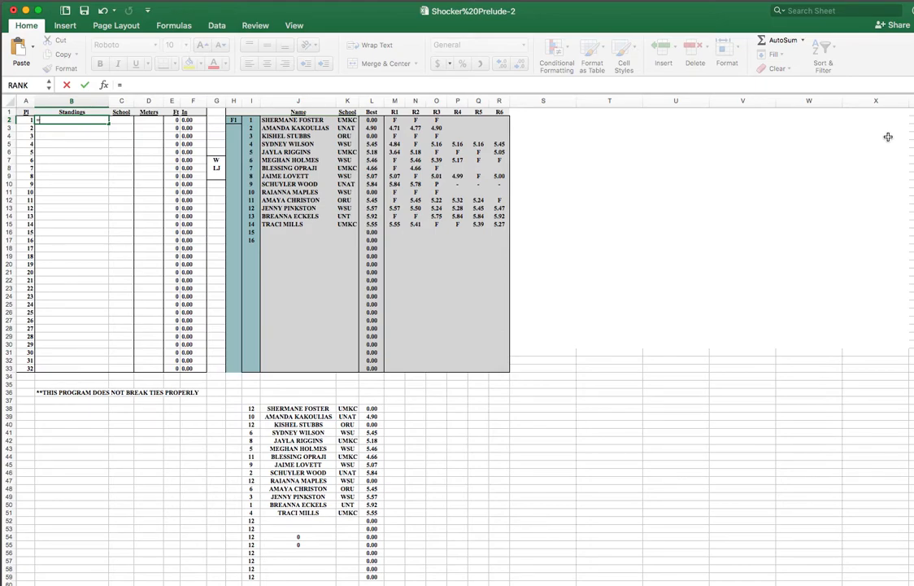
Step: Begin an IFERROR formula in the first cleared Standings name cell
{"action": "type", "text": "iferror("}
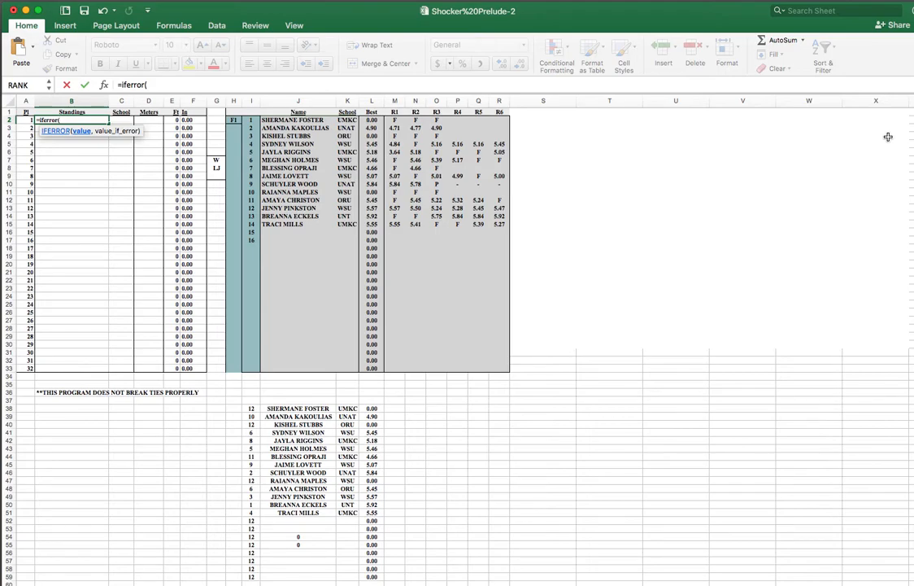
Step: Start the VLOOKUP inside IFERROR and remove a mistyped $K: lookup range
{"action": "type", "text": "vlookup("}
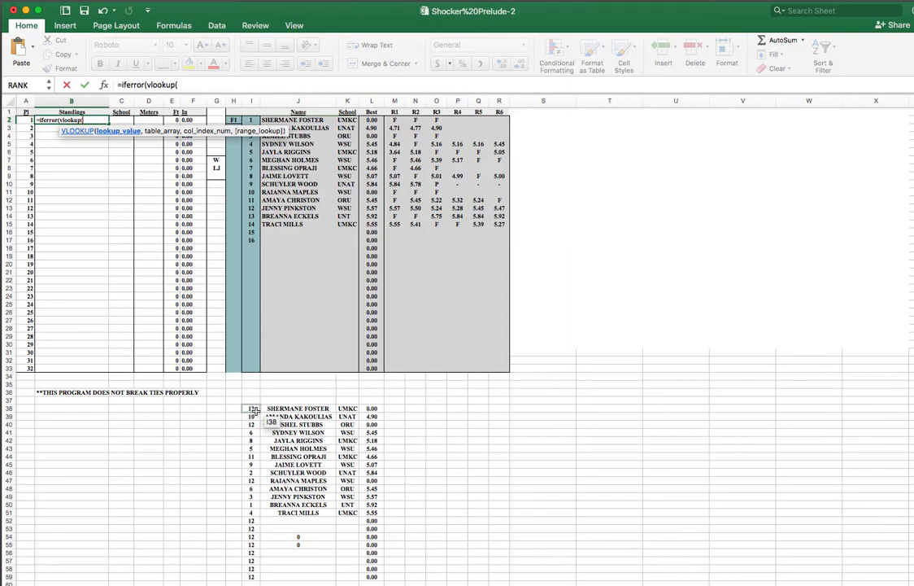
{"action": "type", "text": "$K"}
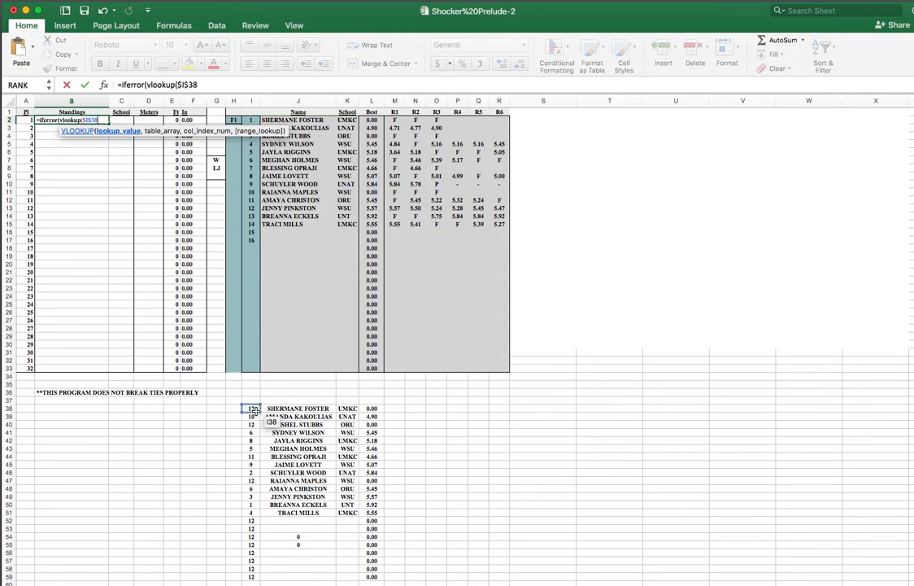
{"action": "type", "text": ":"}
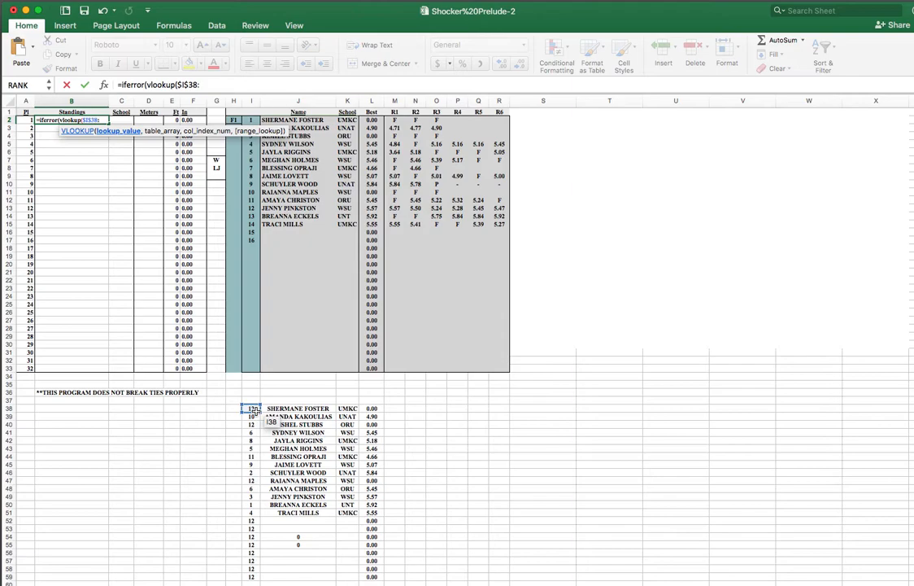
{"action": "key", "text": "backspace"}
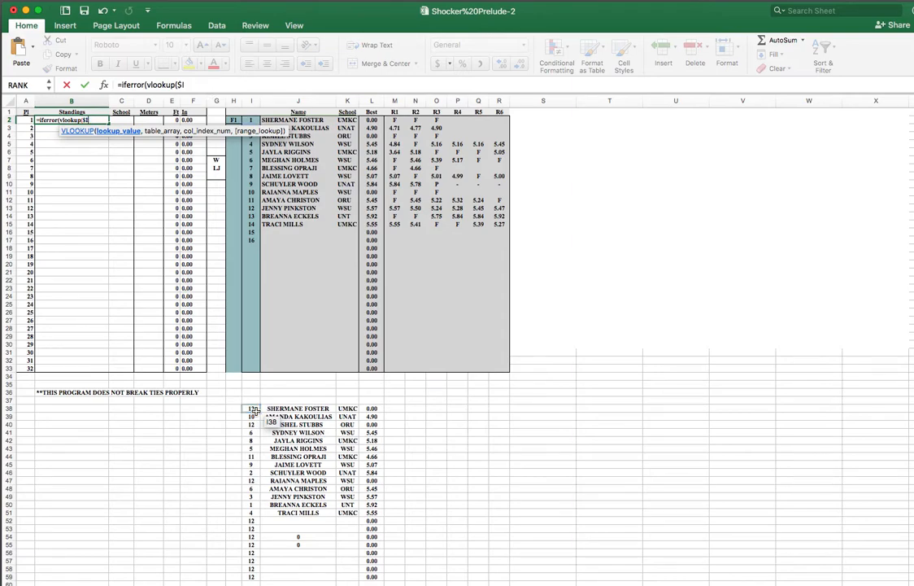
{"action": "key", "text": "backspace"}
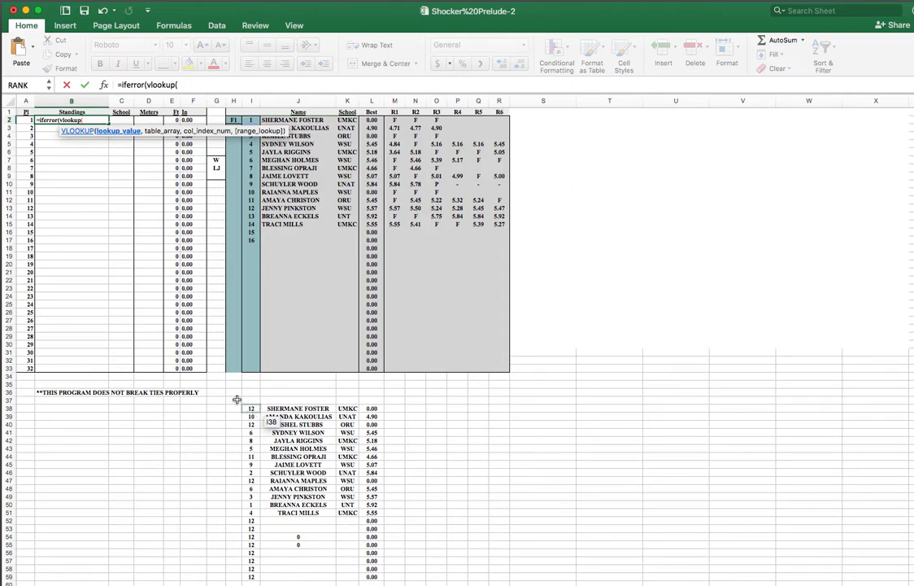
Step: Use rank A2 as the lookup value against the absolute range $I$38:$L$59 of the lower table
{"action": "left_click", "coordinate": [26, 120]}
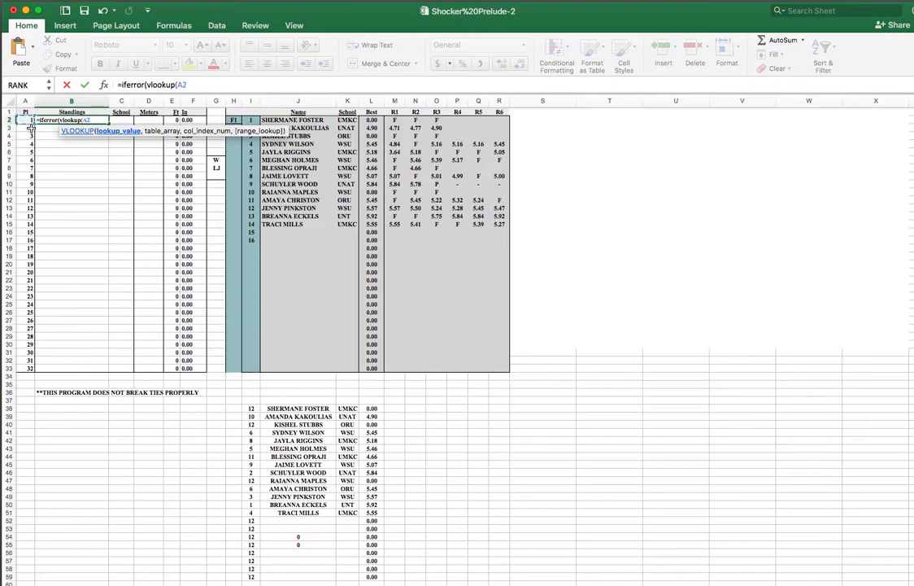
{"action": "type", "text": ","}
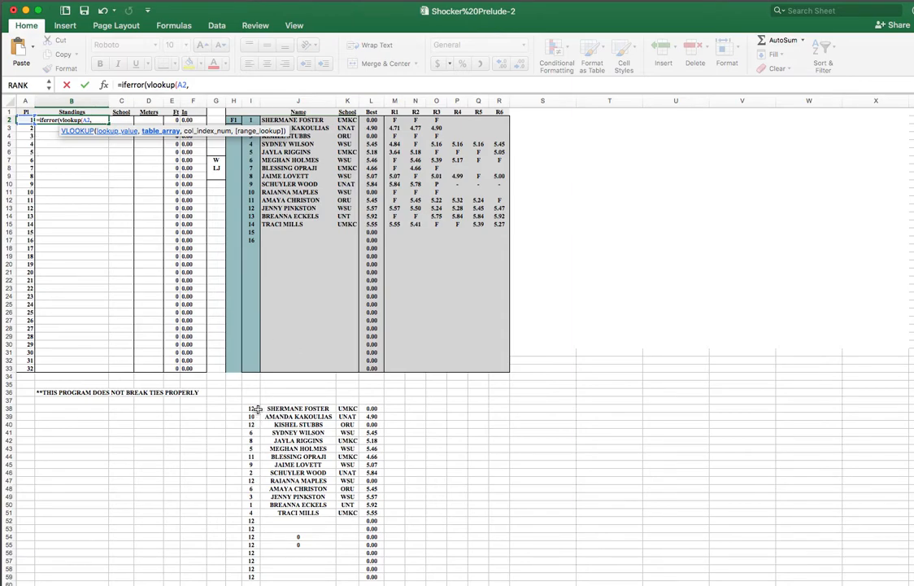
{"action": "type", "text": "$"}
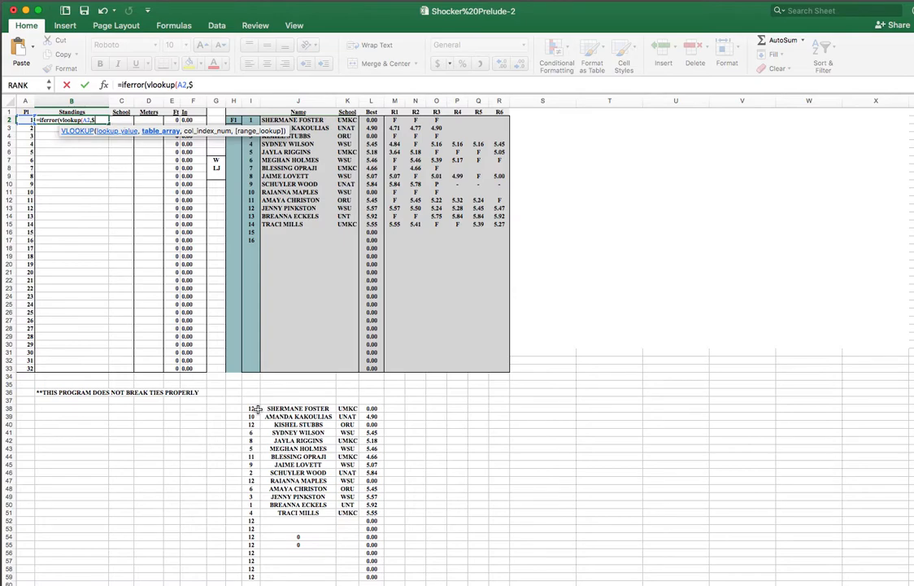
{"action": "type", "text": "$I$38:"}
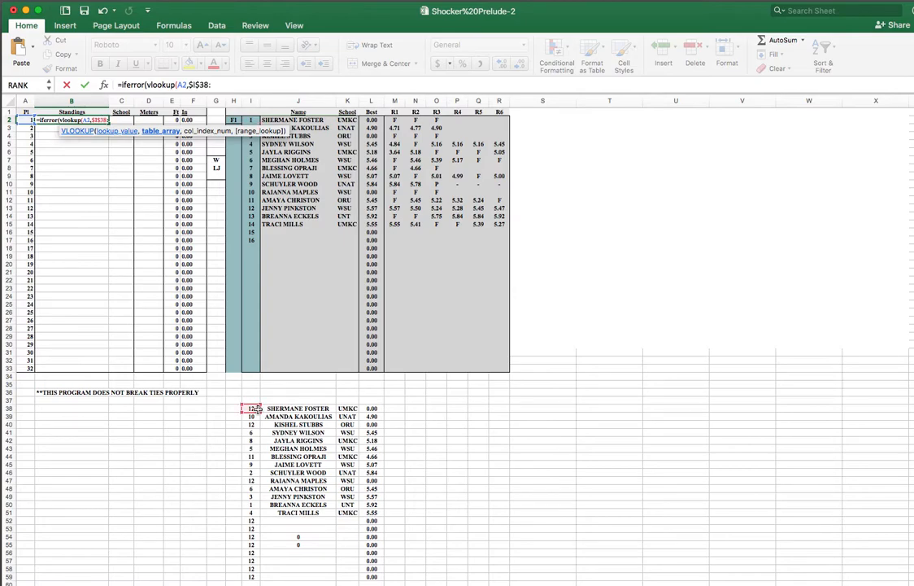
{"action": "type", "text": "SK"}
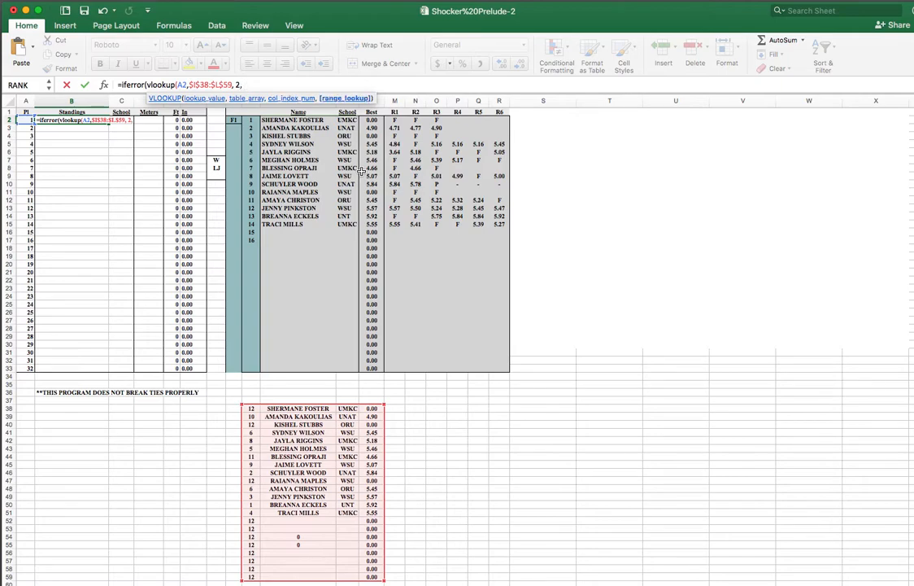
{"action": "type", "text": "false)"}
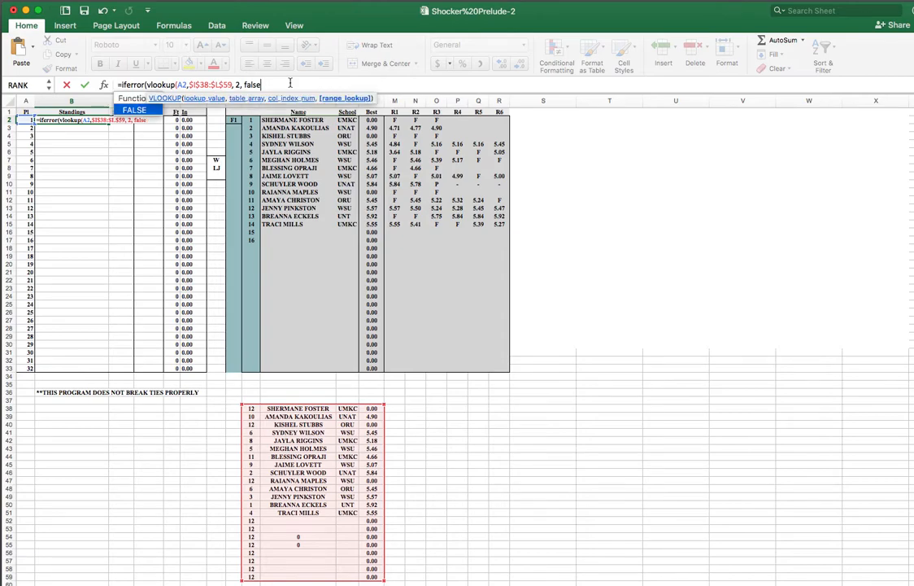
{"action": "type", "text": ","}
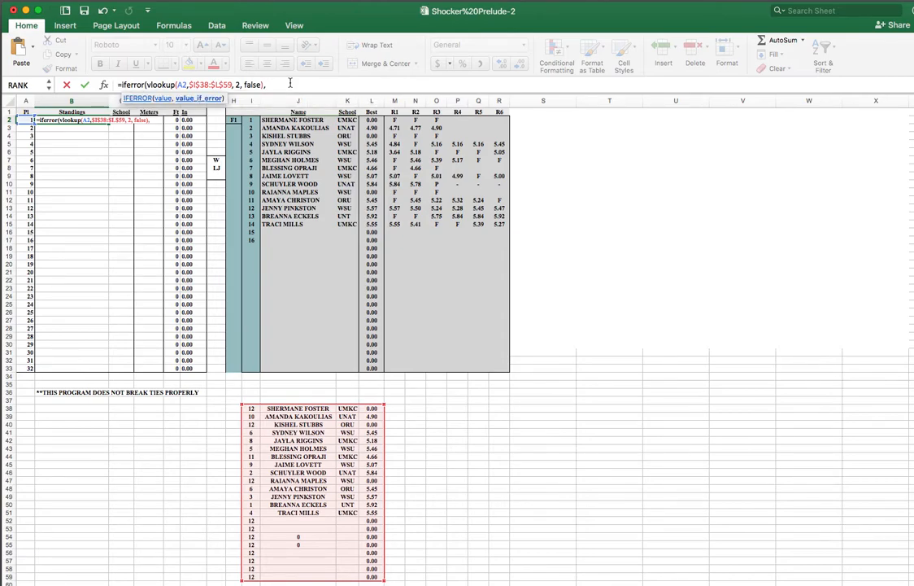
{"action": "type", "text": "\"\")"}
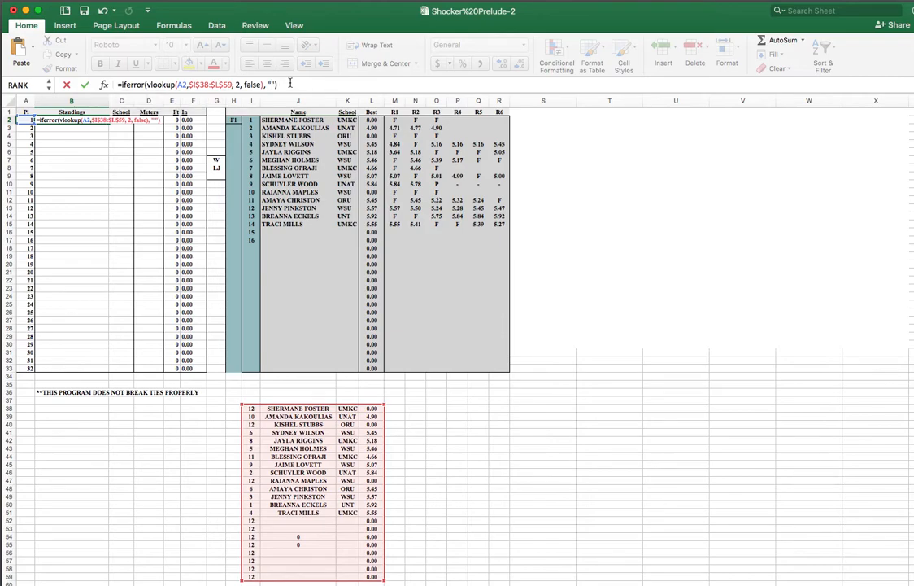
{"action": "key", "text": "Return"}
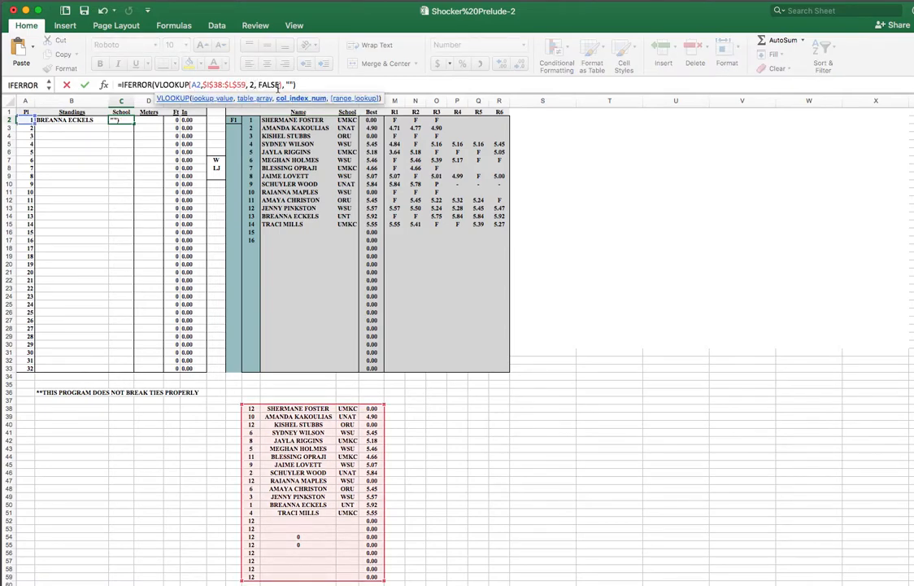
Step: Make C2 return column 3 (school UNT) and D2 column 4 (meters) with 0 as the error value
{"action": "type", "text": "3"}
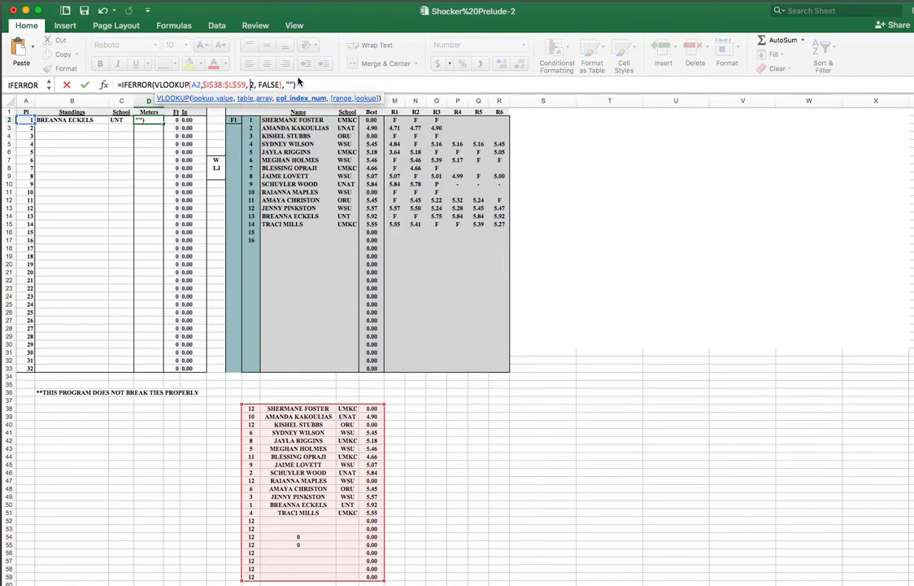
{"action": "type", "text": "4"}
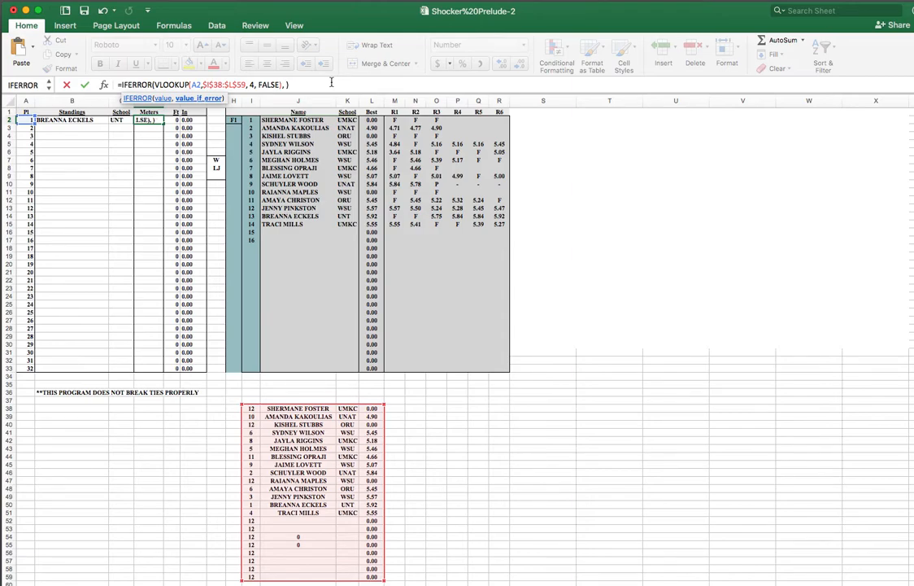
{"action": "type", "text": "0"}
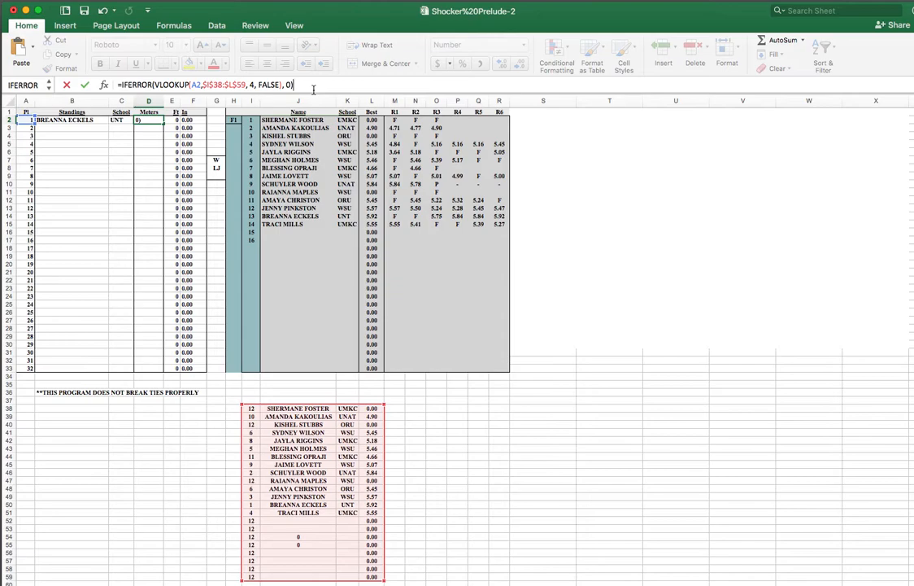
{"action": "key", "text": "Return"}
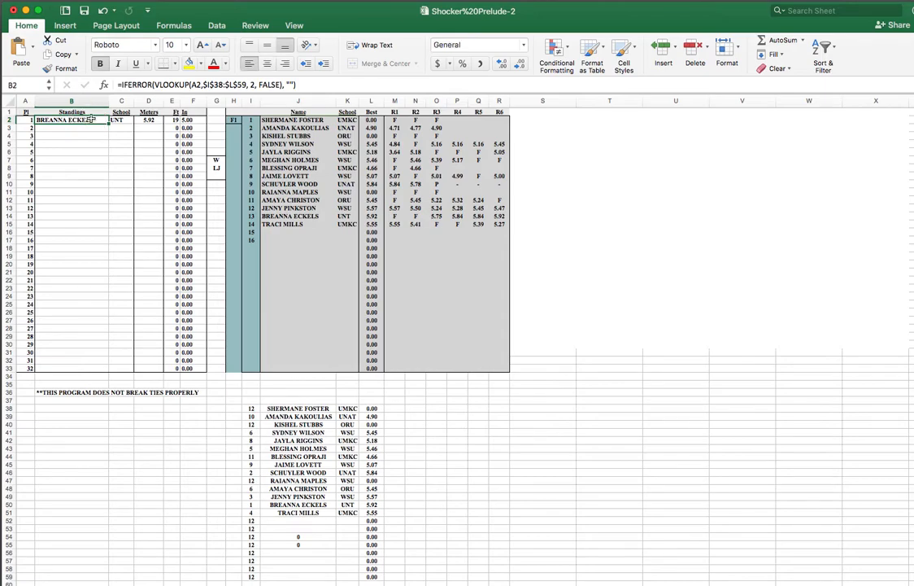
Step: Fill the B2:D2 lookups down the standings and select the lower list's meters column to copy
{"action": "left_click", "coordinate": [148, 120]}
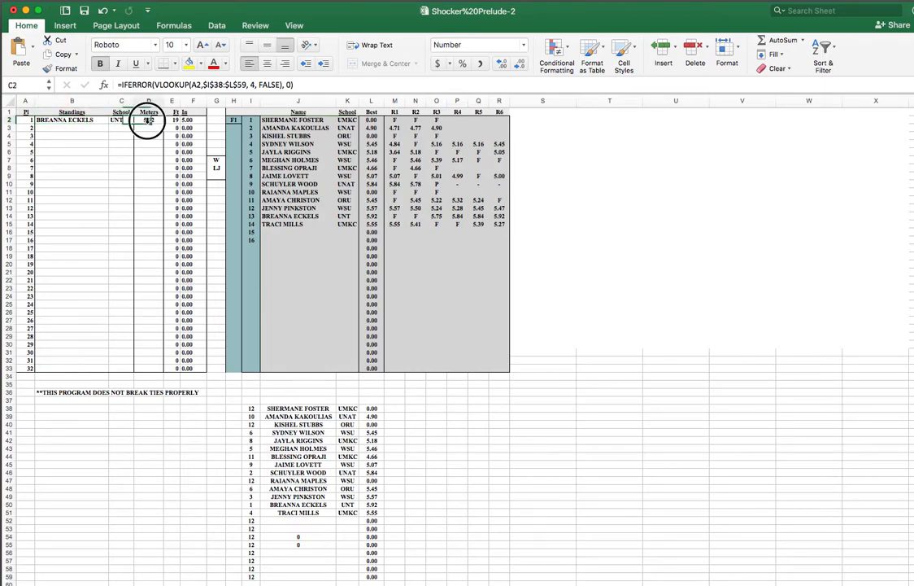
{"action": "left_click", "coordinate": [148, 120]}
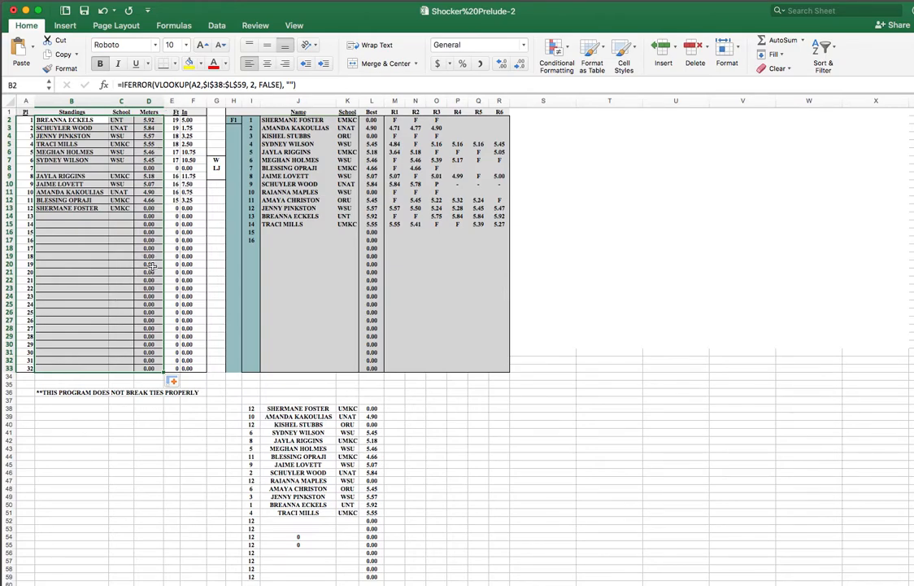
{"action": "mouse_move", "coordinate": [140, 416]}
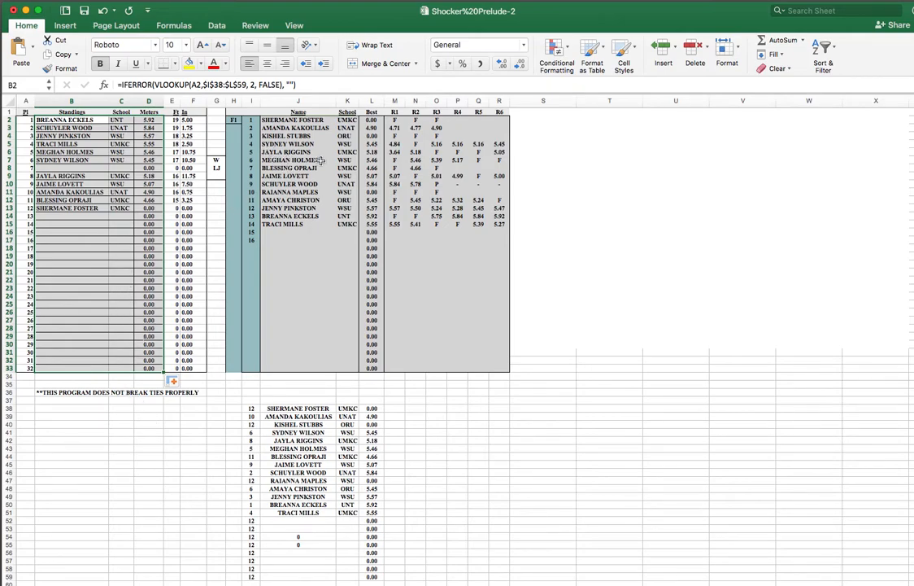
{"action": "mouse_move", "coordinate": [345, 392]}
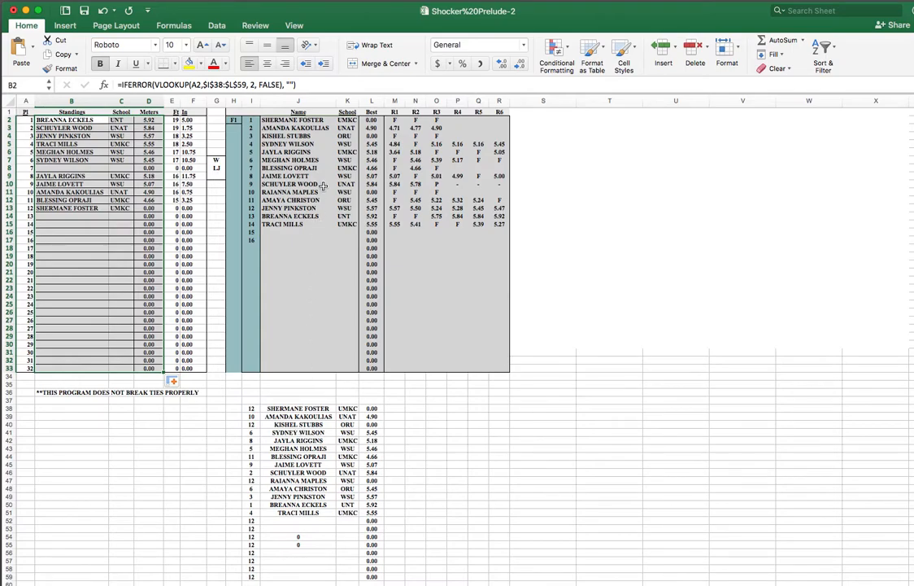
{"action": "mouse_move", "coordinate": [387, 166]}
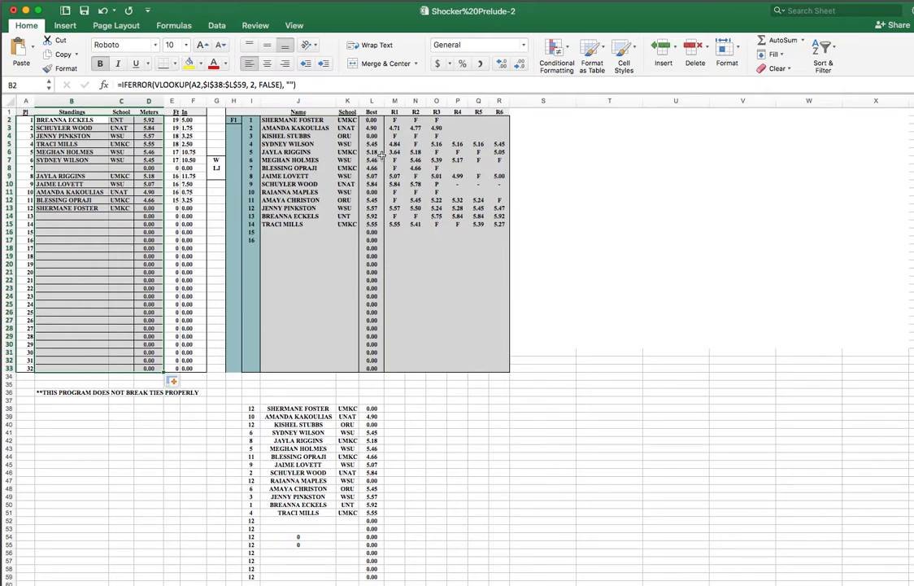
{"action": "left_click_drag", "start_coordinate": [371, 407], "coordinate": [371, 573]}
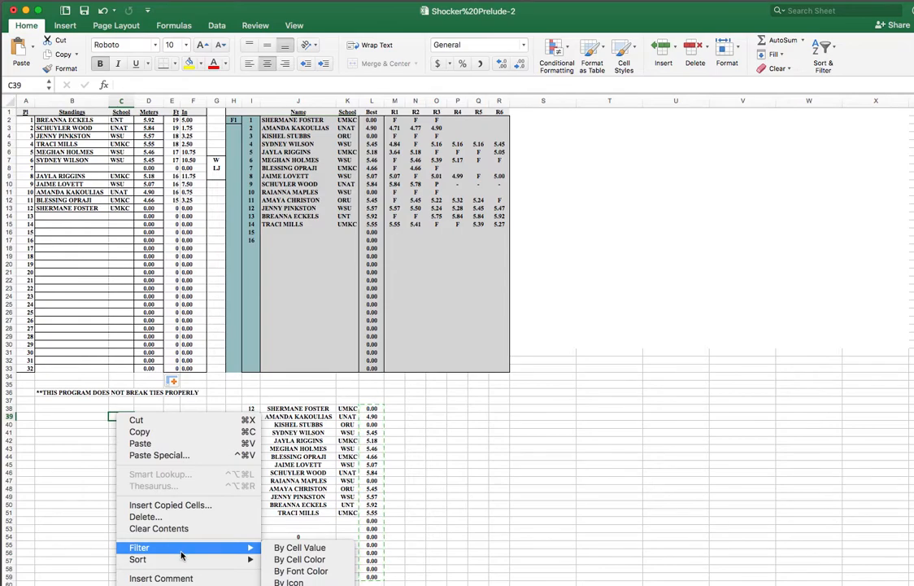
{"action": "mouse_move", "coordinate": [140, 442]}
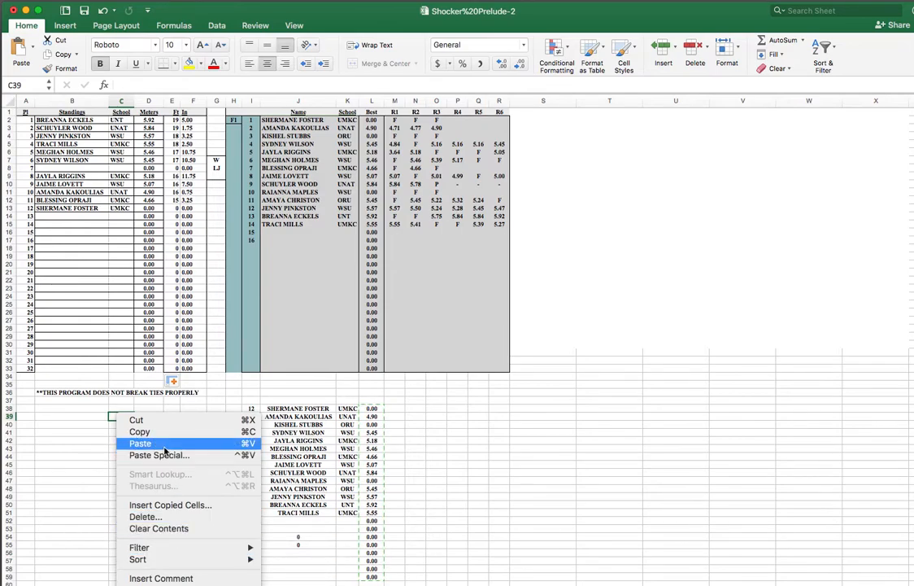
Step: Paste the lower list's meters into column C as plain values via Paste Special > Values
{"action": "left_click", "coordinate": [140, 443]}
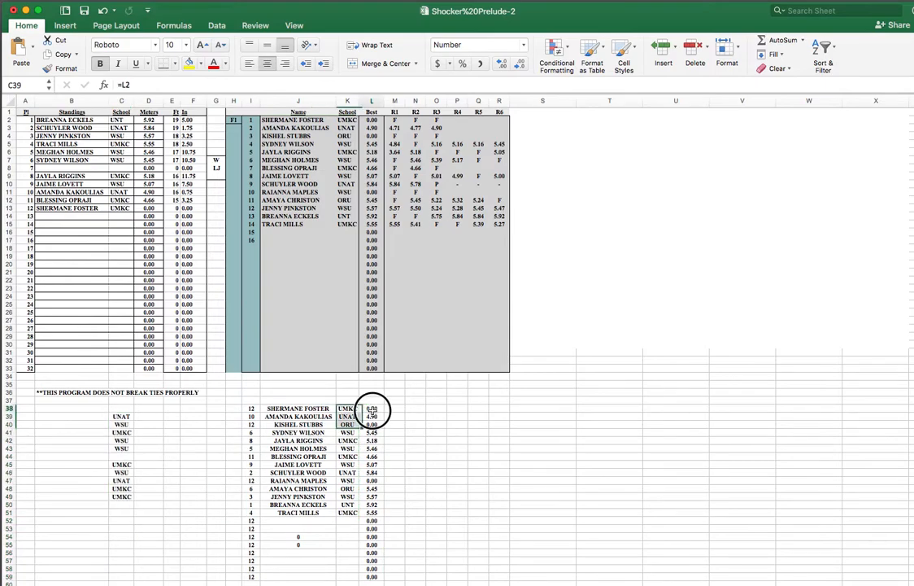
{"action": "left_click", "coordinate": [371, 407]}
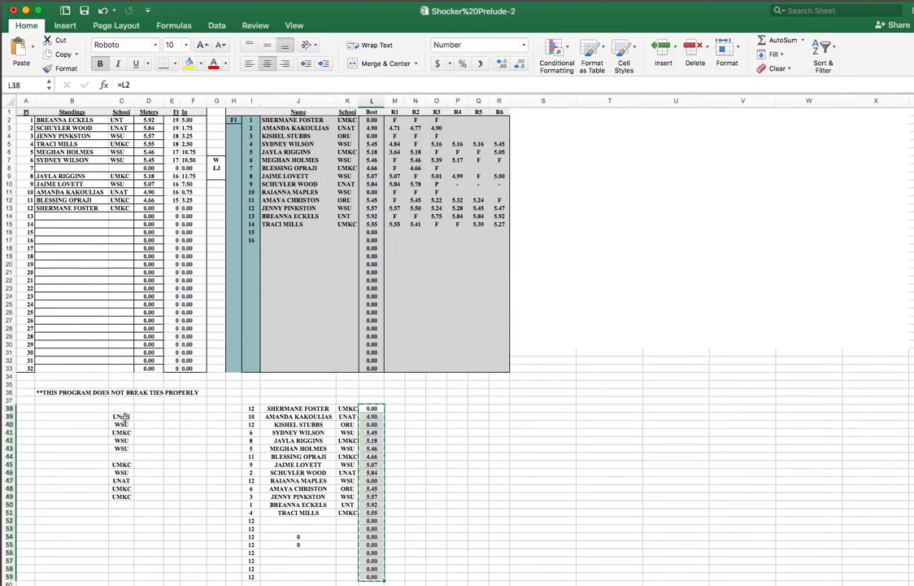
{"action": "right_click", "coordinate": [120, 416]}
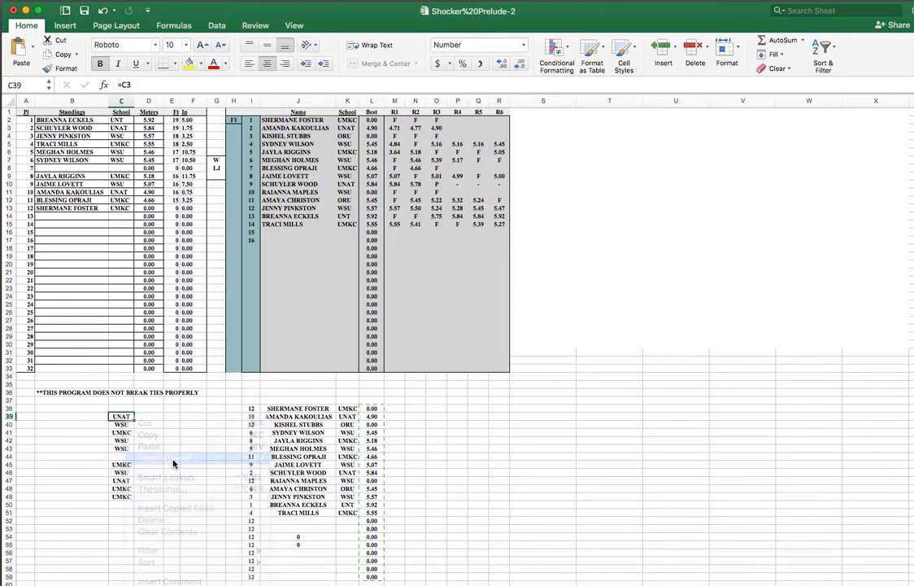
{"action": "left_click", "coordinate": [173, 457]}
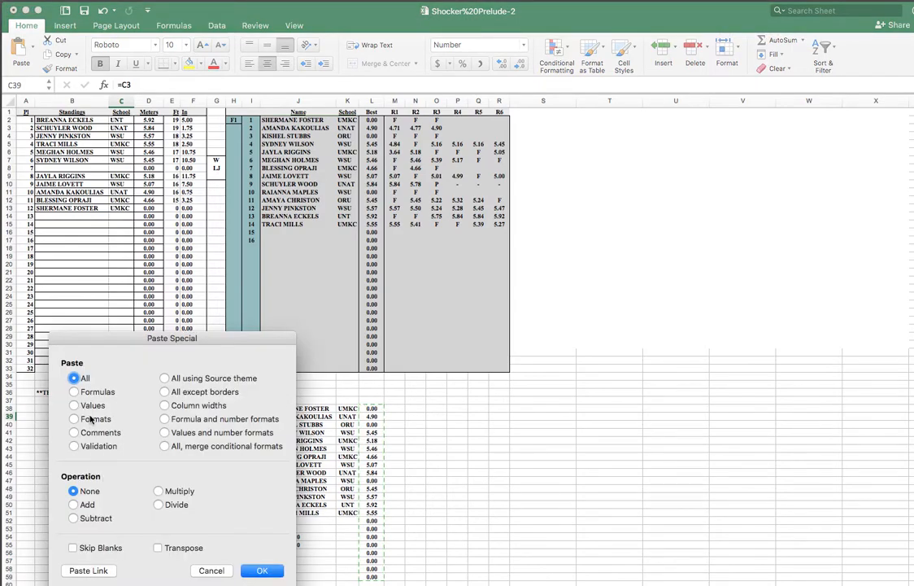
{"action": "left_click", "coordinate": [73, 405]}
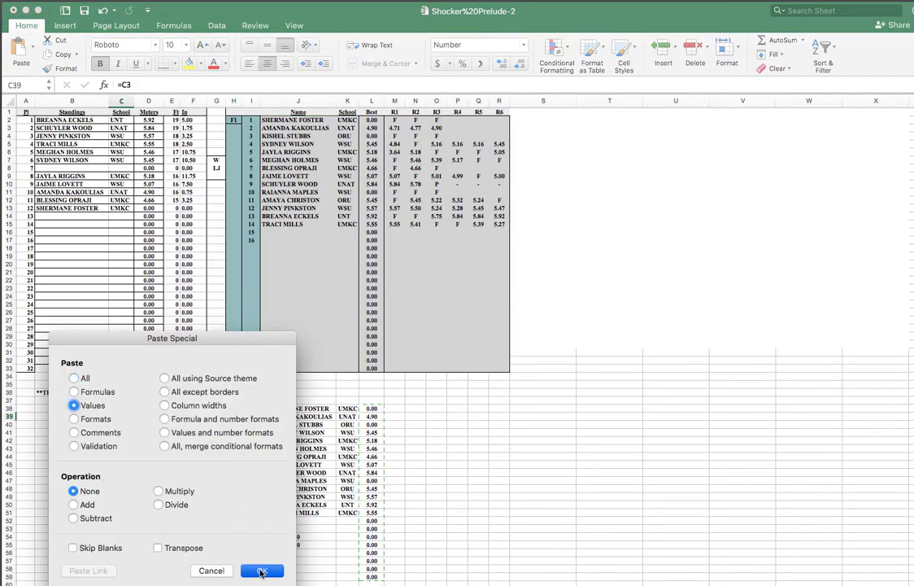
{"action": "left_click", "coordinate": [262, 569]}
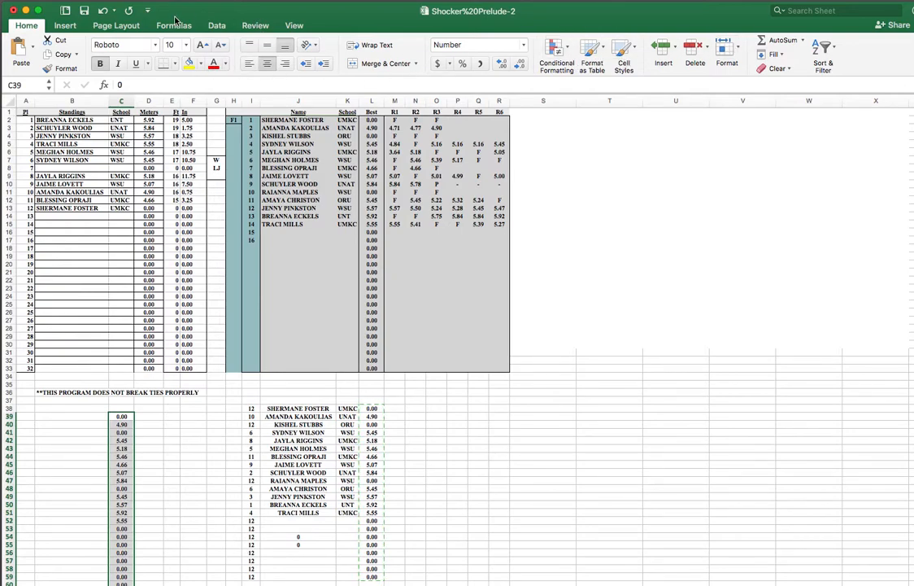
{"action": "mouse_move", "coordinate": [771, 26]}
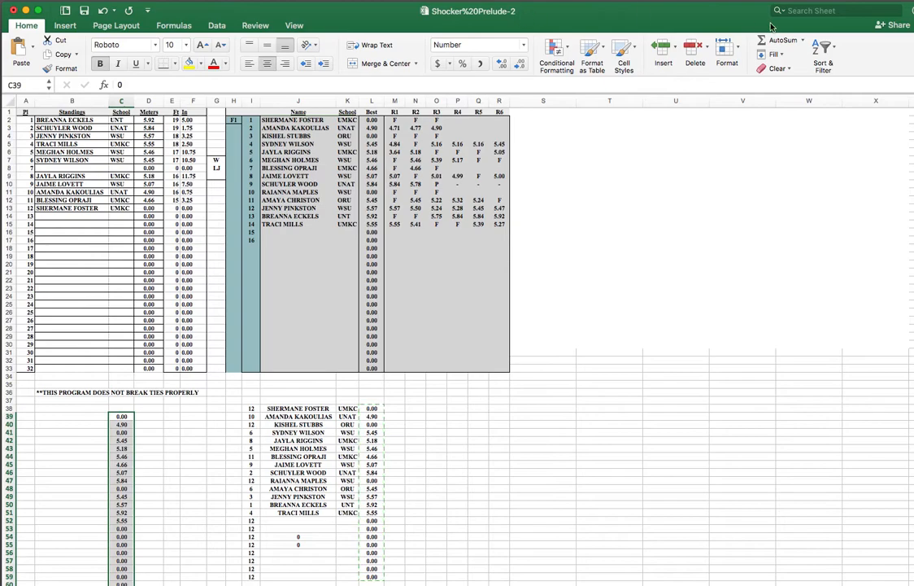
Step: Number the pasted meters from 1 upward in column D and select the tied-rank row
{"action": "left_click", "coordinate": [823, 45]}
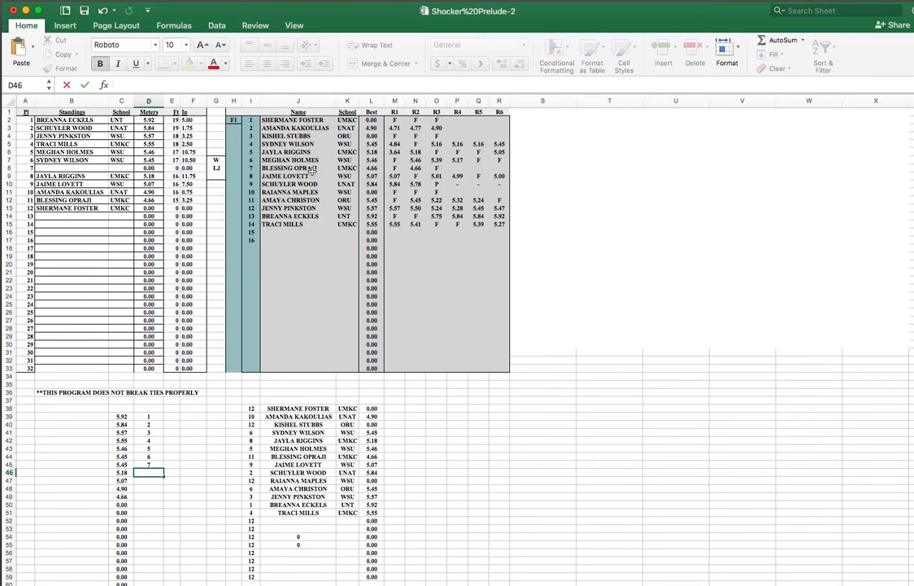
{"action": "left_click", "coordinate": [71, 168]}
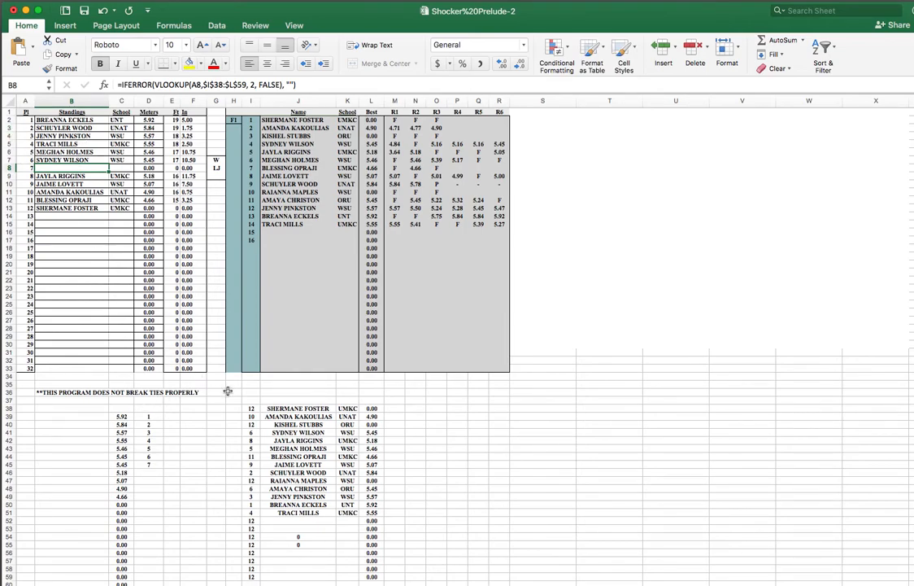
{"action": "mouse_move", "coordinate": [337, 225]}
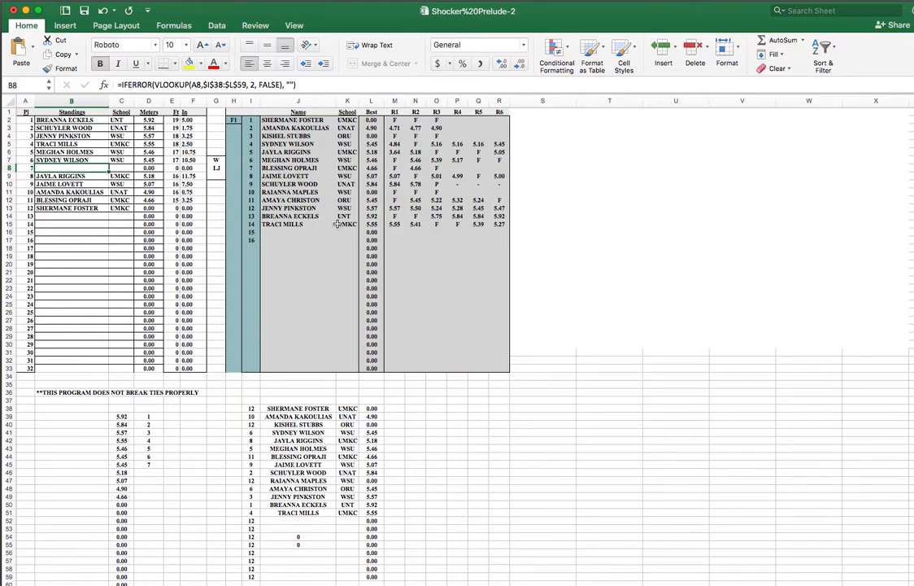